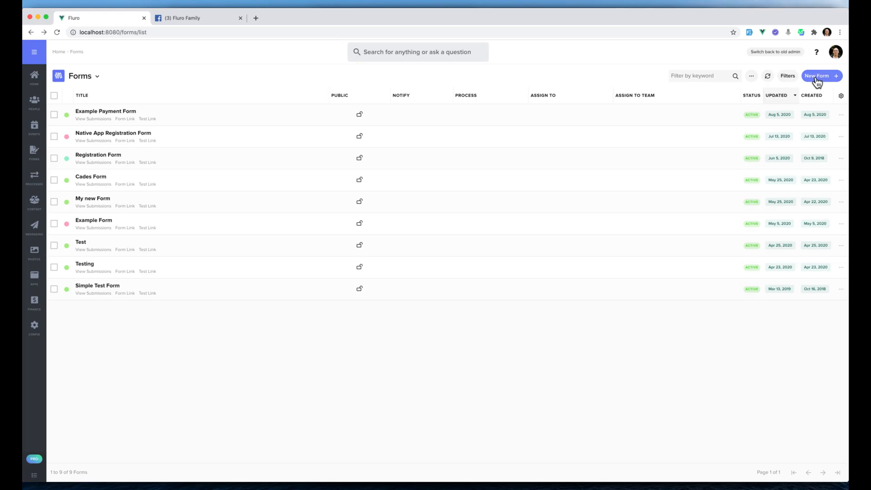
Step: Create a new form titled 'Glow Conference 2021' and continue
click(817, 75)
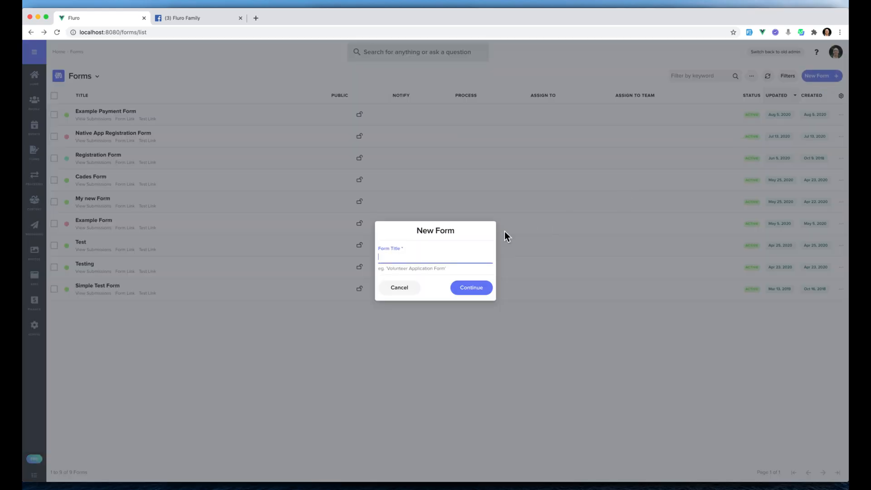
text(Glow Conferen)
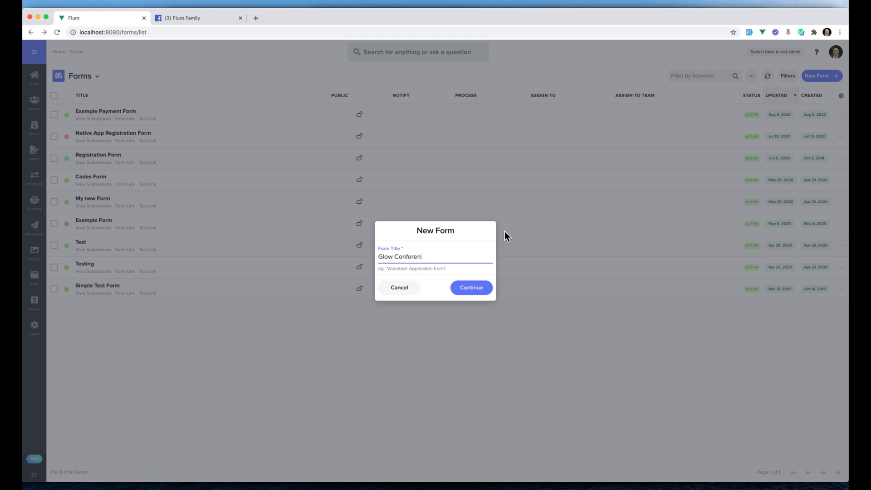
text(ce 2021)
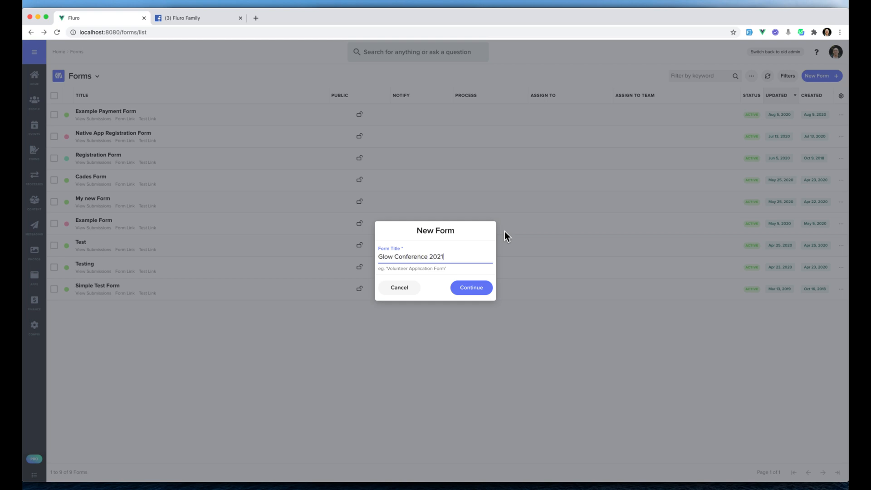
click(471, 288)
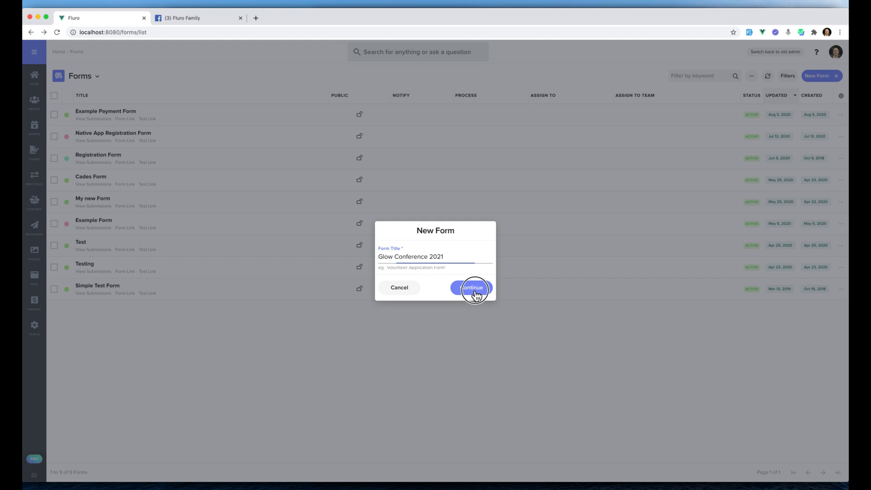
Step: Delete the Gender, Date of Birth and Phone Number fields, leaving name and email under Contact
click(473, 287)
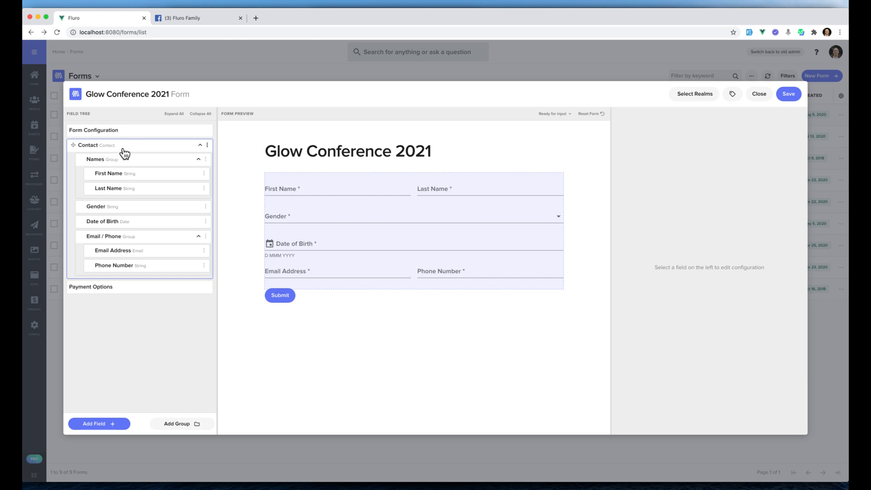
click(97, 145)
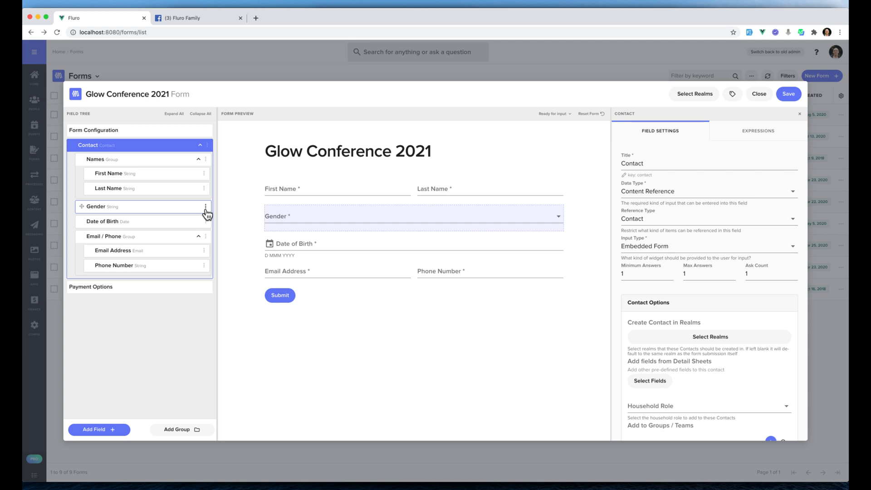
click(205, 206)
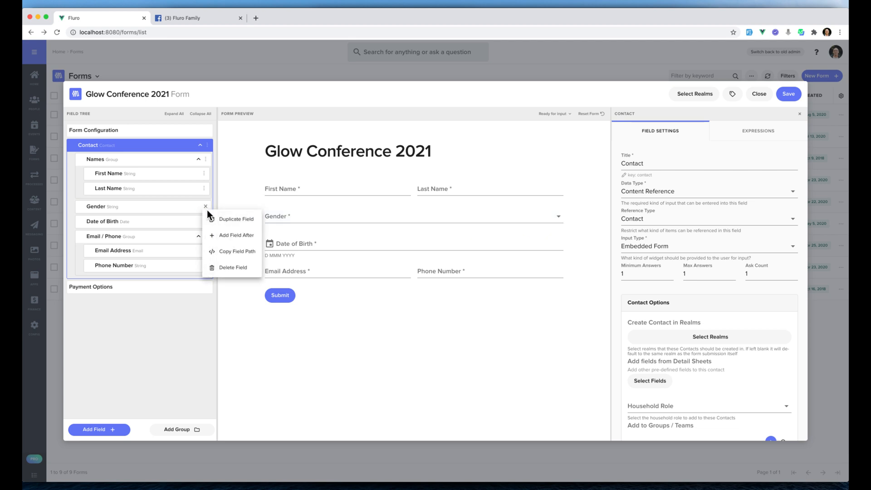
click(233, 267)
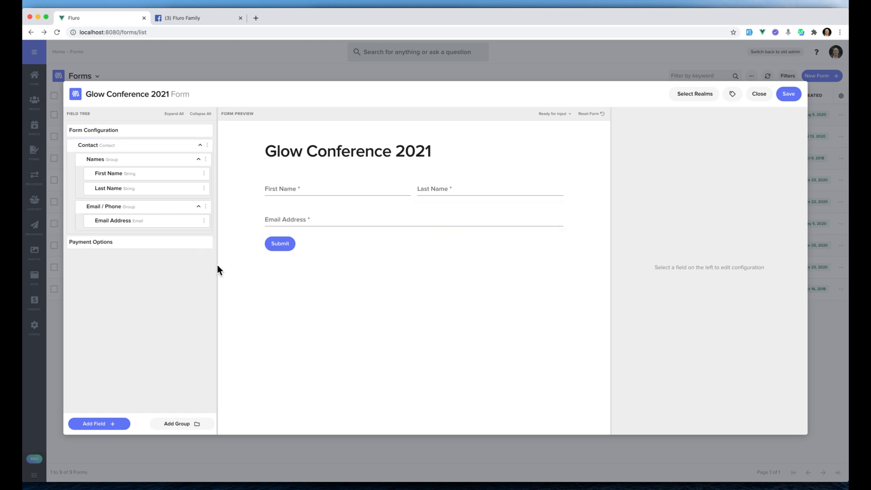
click(128, 145)
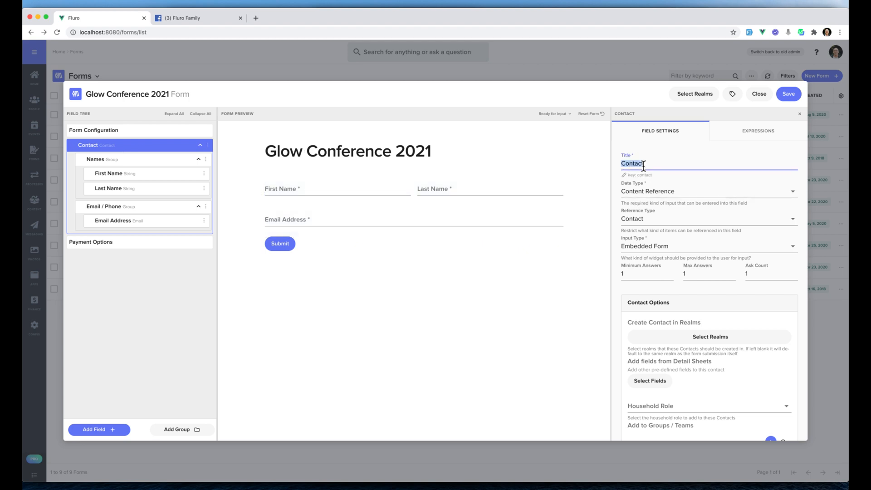
Step: Retitle the contact field Adult with minimum and maximum answers set to 0
text(Adult)
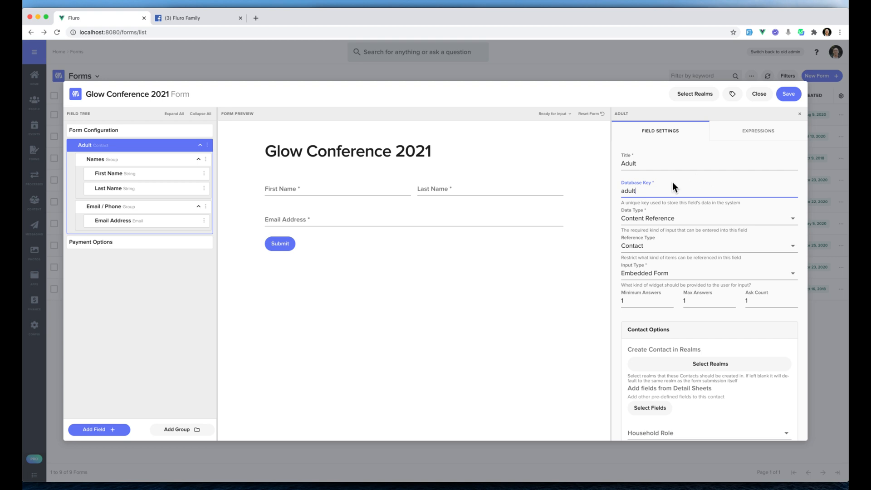
click(645, 301)
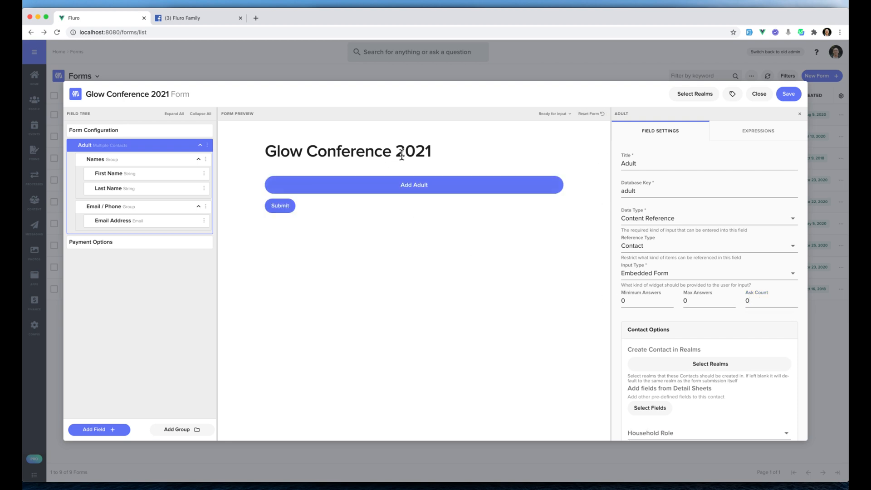
mouse_move(421, 216)
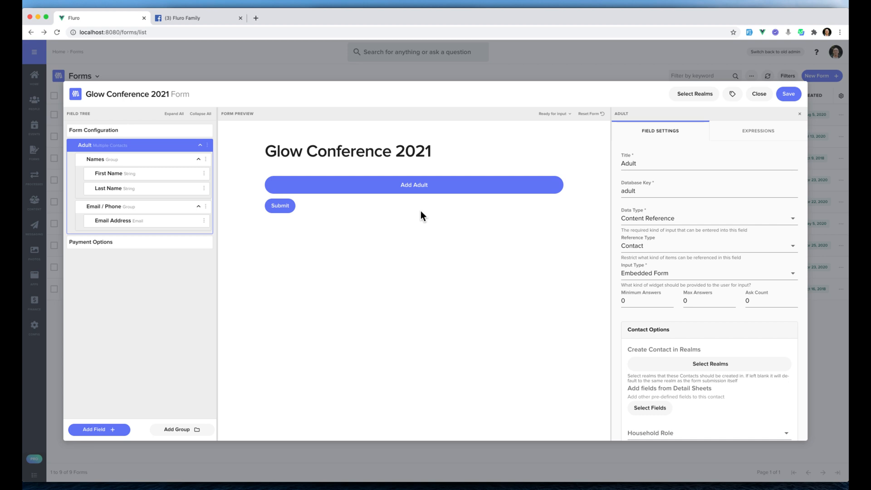
mouse_move(413, 193)
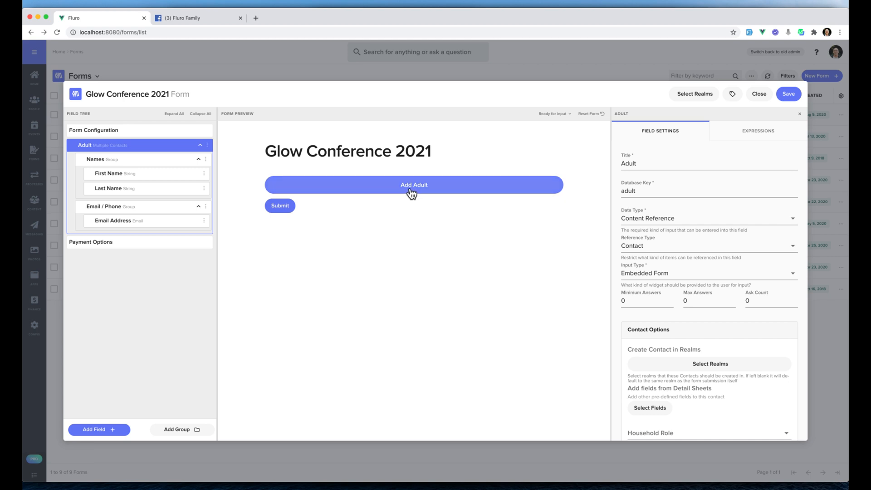
Step: Test adding and removing multiple Adult entries in the form preview
click(414, 185)
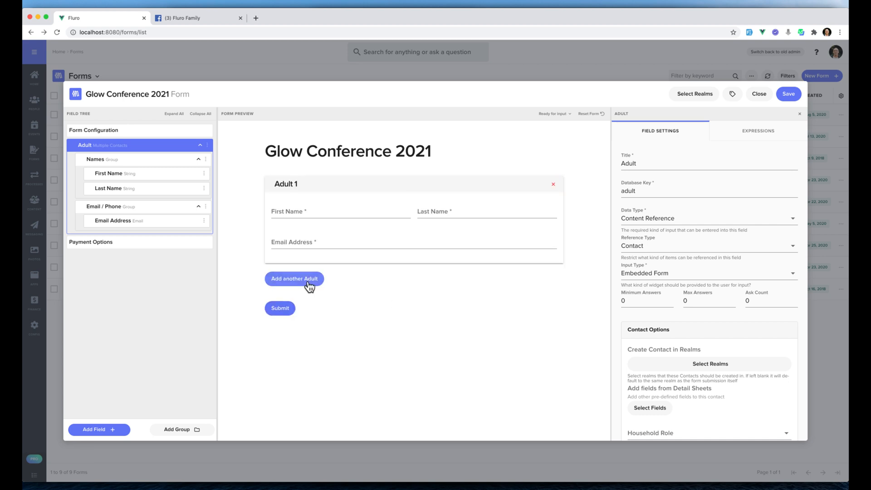
click(294, 279)
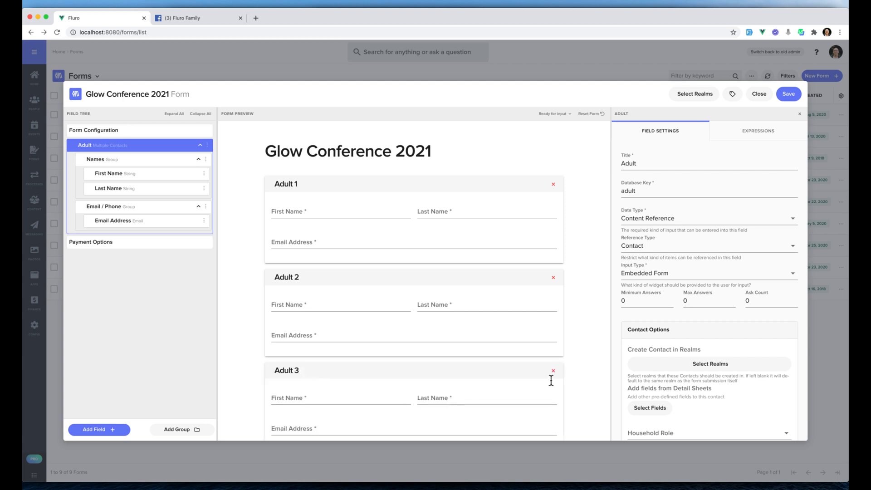
click(553, 278)
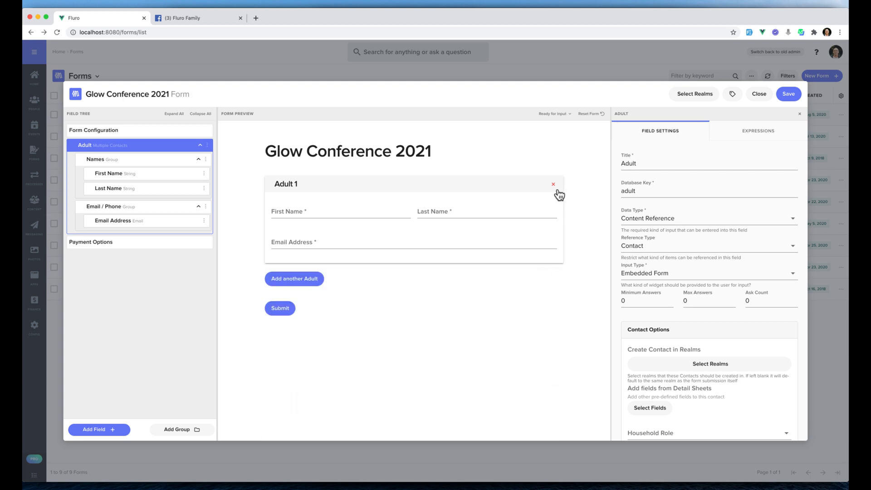
click(553, 184)
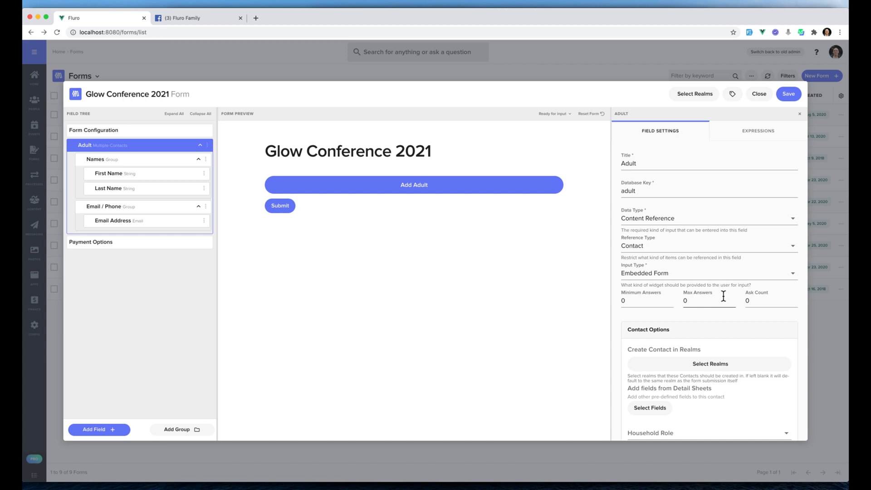
Step: Enable 'Create tickets for this contact' in the Adult field's Ticketing settings
scroll(down, 3)
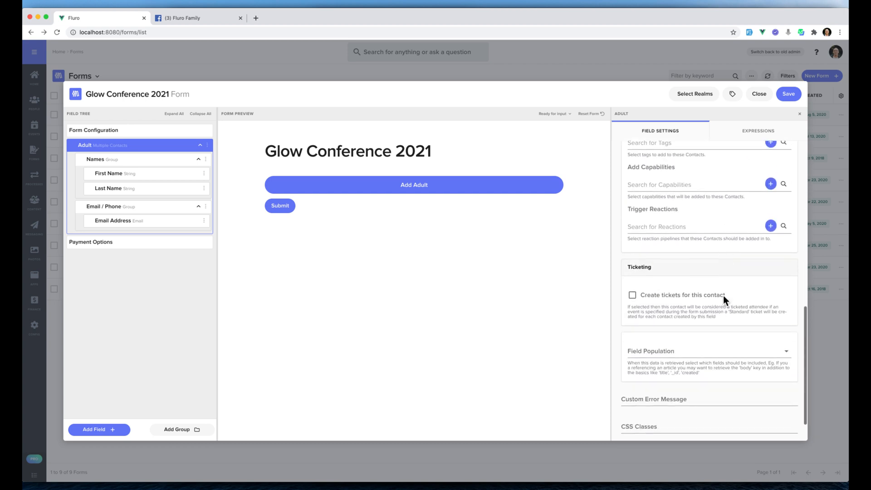
scroll(down, 3)
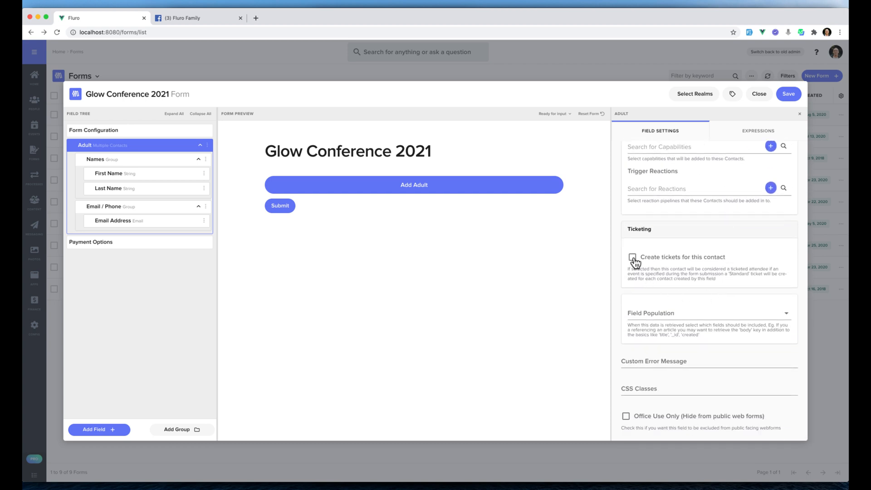
click(626, 257)
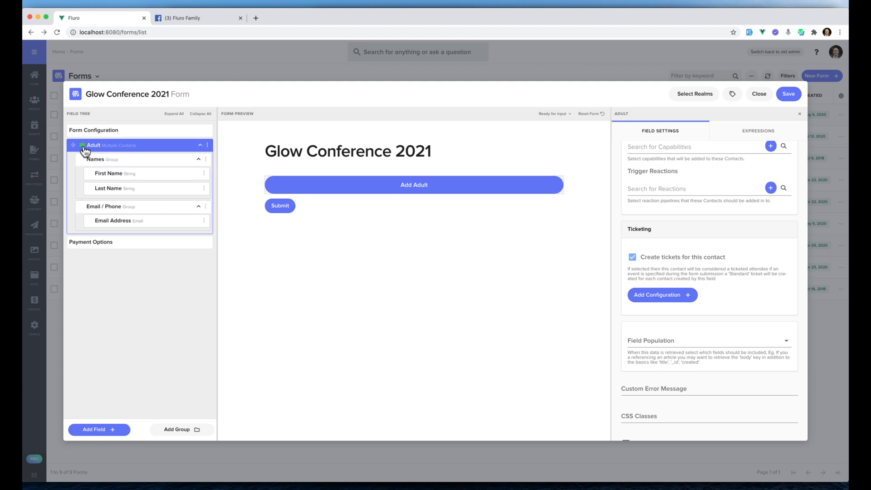
mouse_move(654, 235)
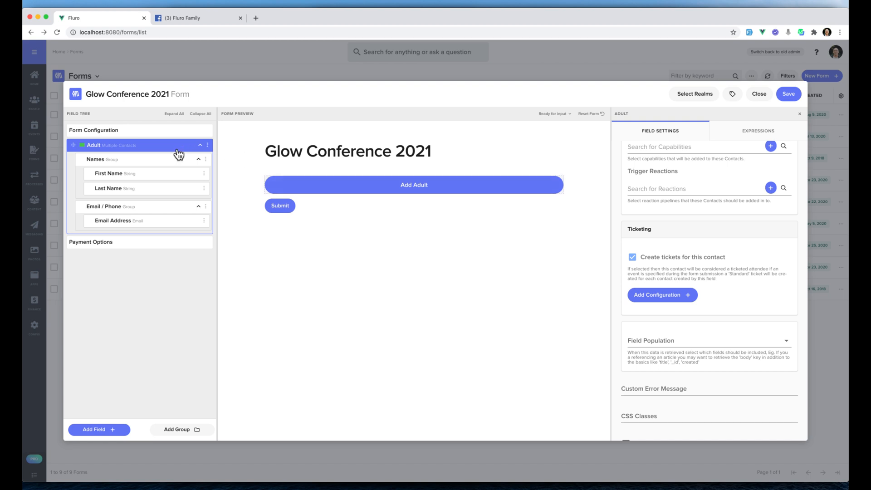
mouse_move(87, 151)
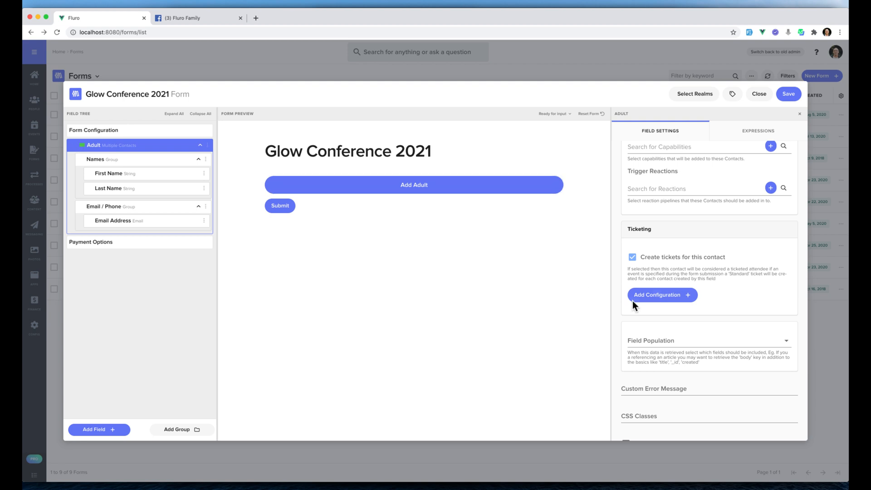
mouse_move(643, 237)
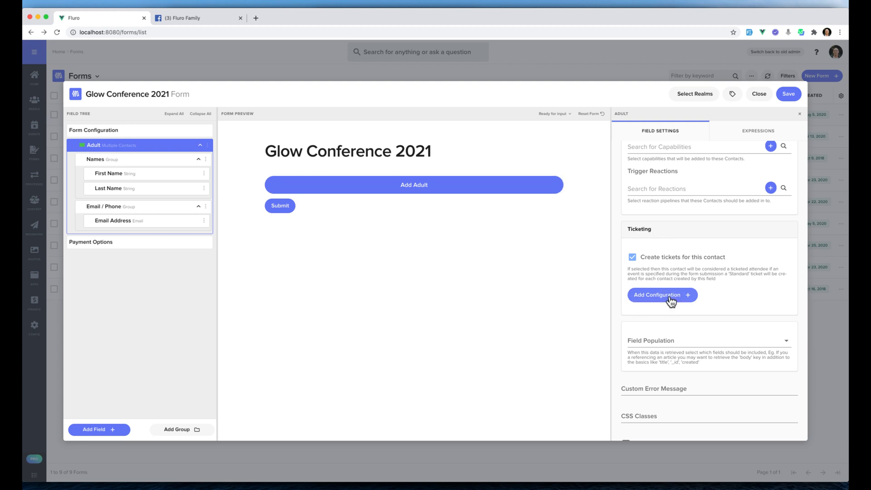
Step: Add a ticket configuration titled Adult linked to the Glow Conference event
click(661, 295)
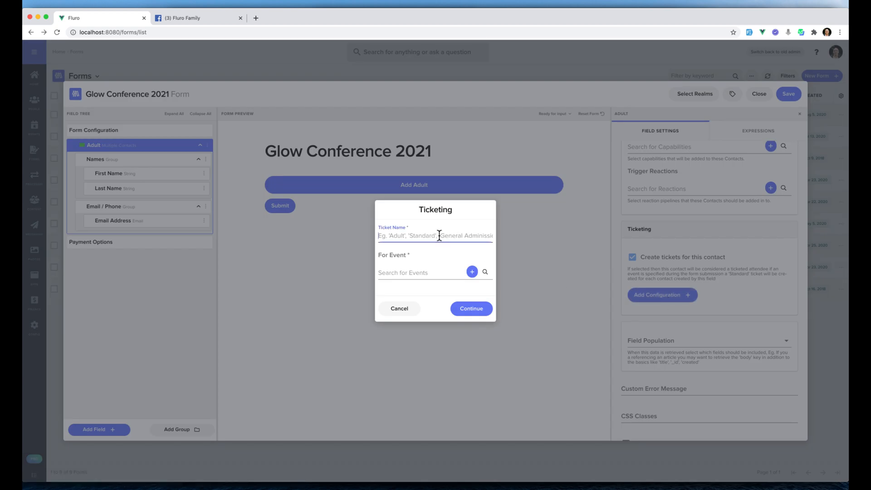
text(Adult)
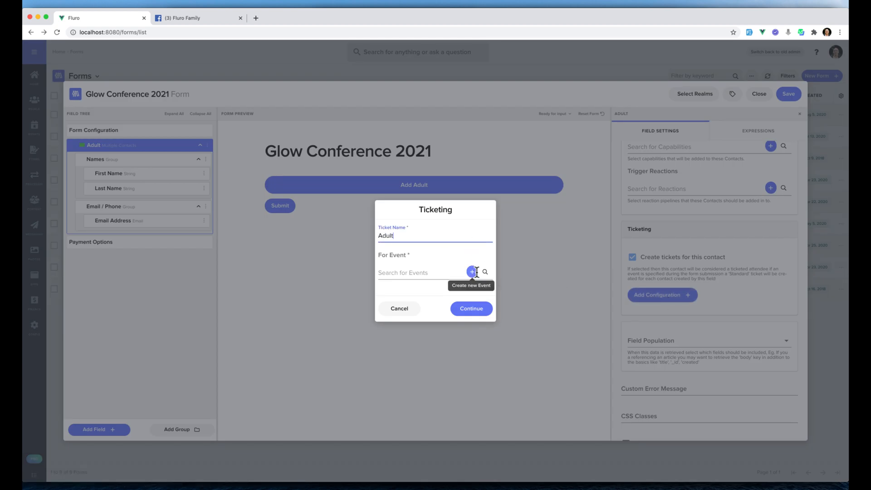
click(472, 271)
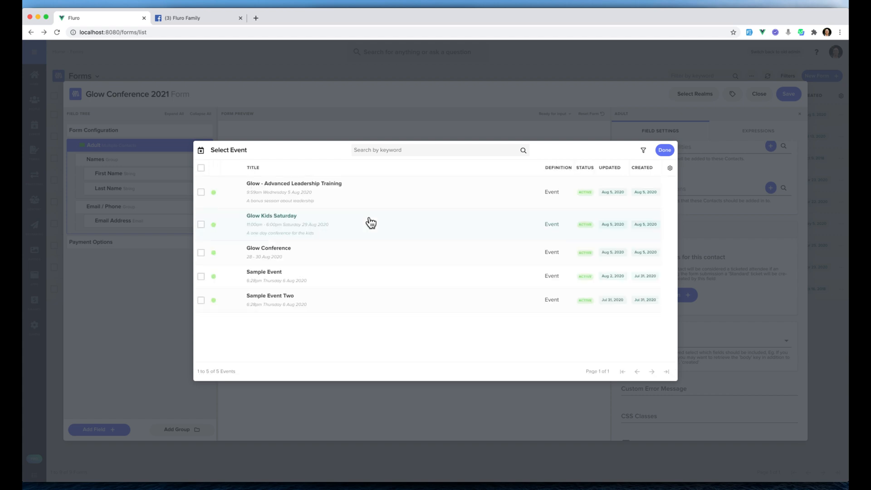
mouse_move(307, 260)
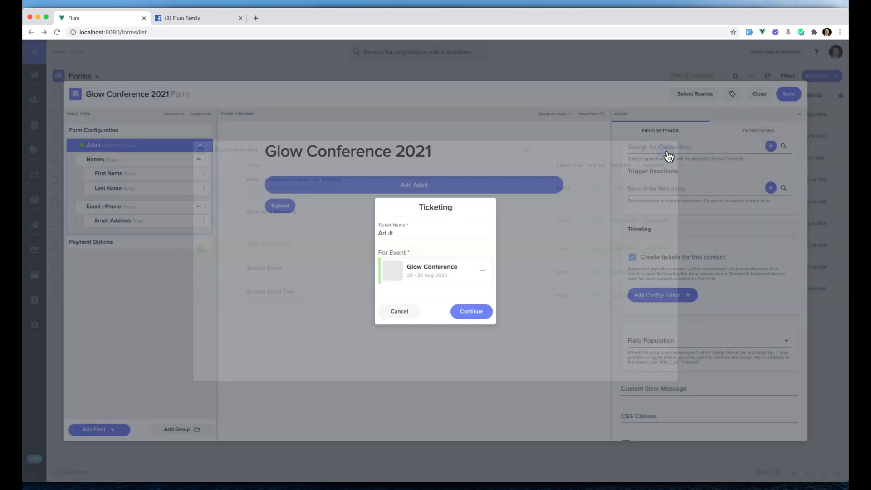
click(471, 311)
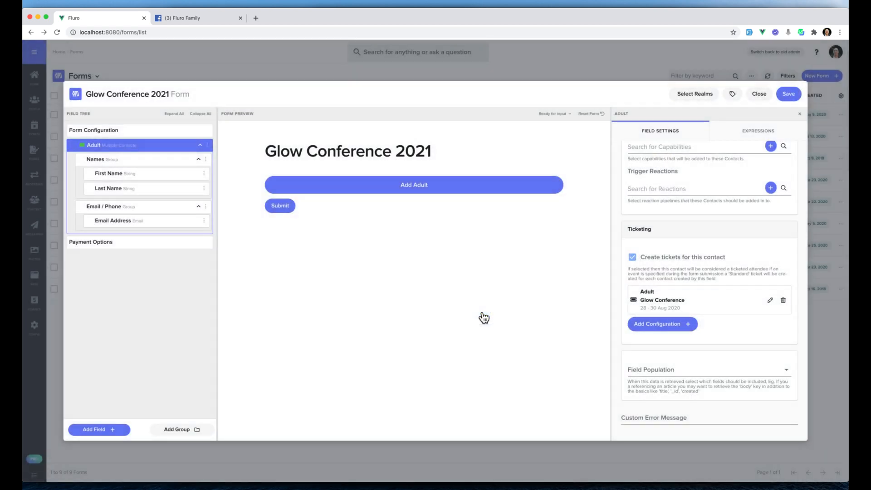
mouse_move(491, 216)
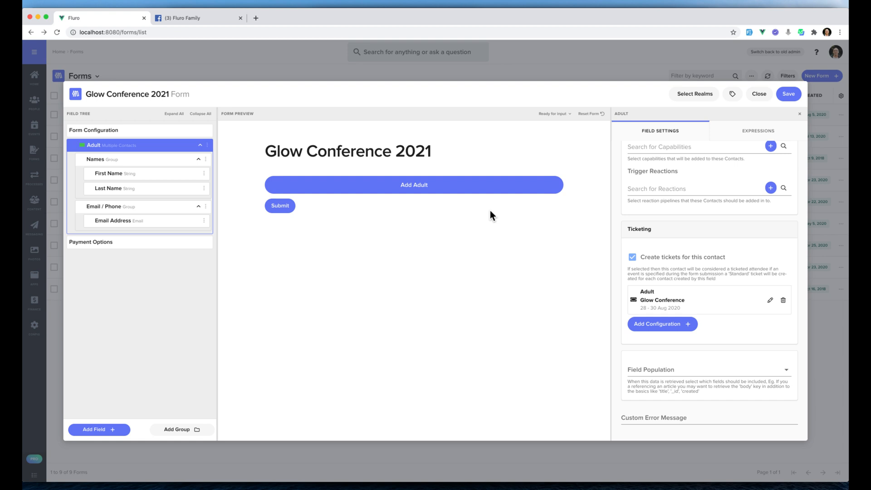
mouse_move(442, 185)
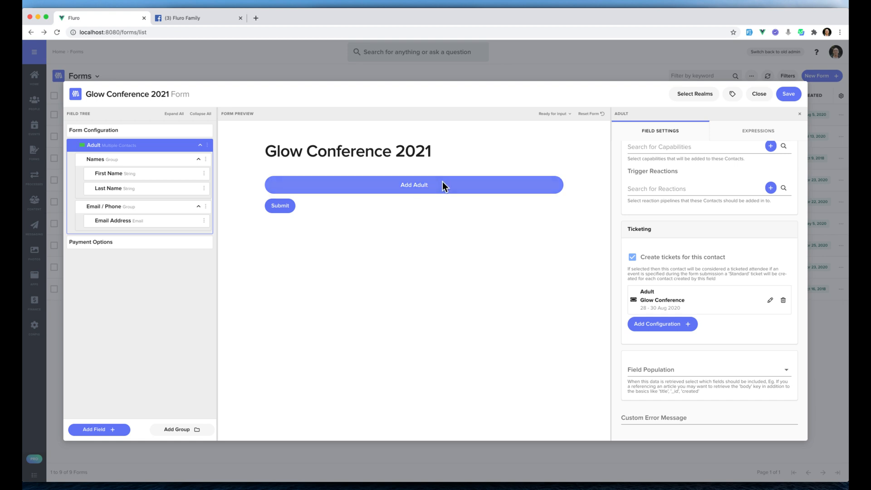
mouse_move(676, 300)
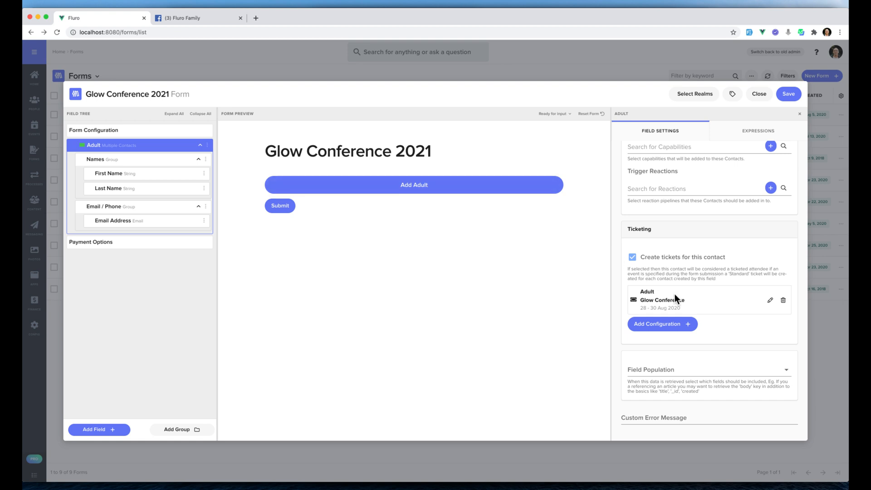
mouse_move(673, 299)
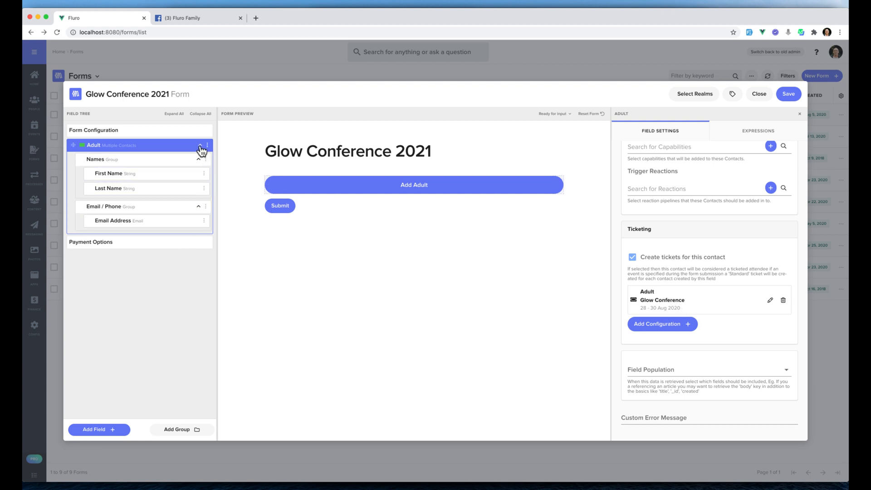
Step: Duplicate the Adult field and title the copy Youth
click(200, 145)
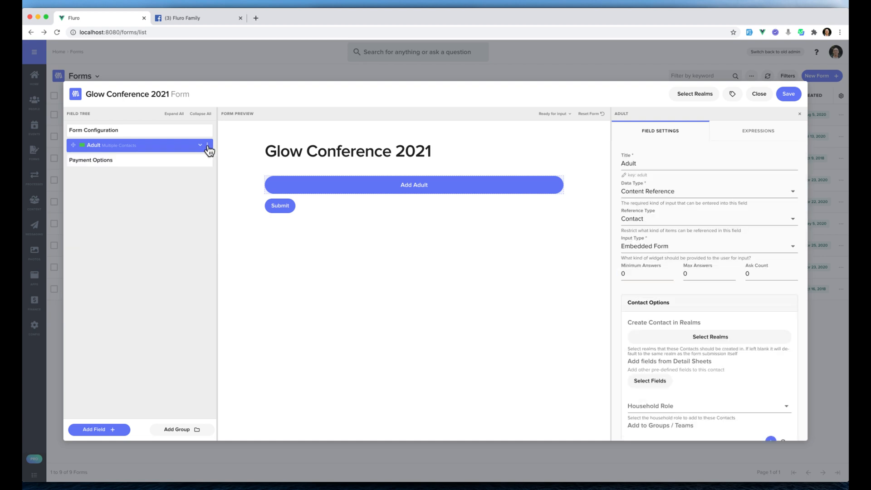
click(207, 145)
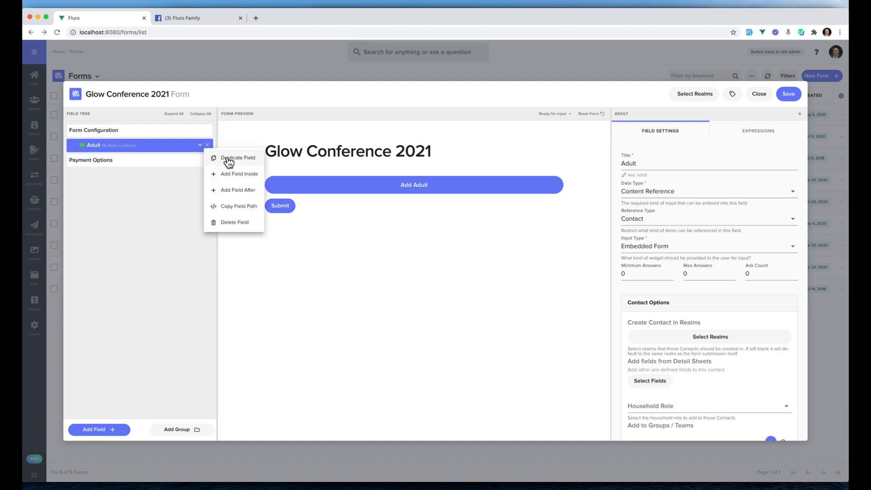
click(237, 157)
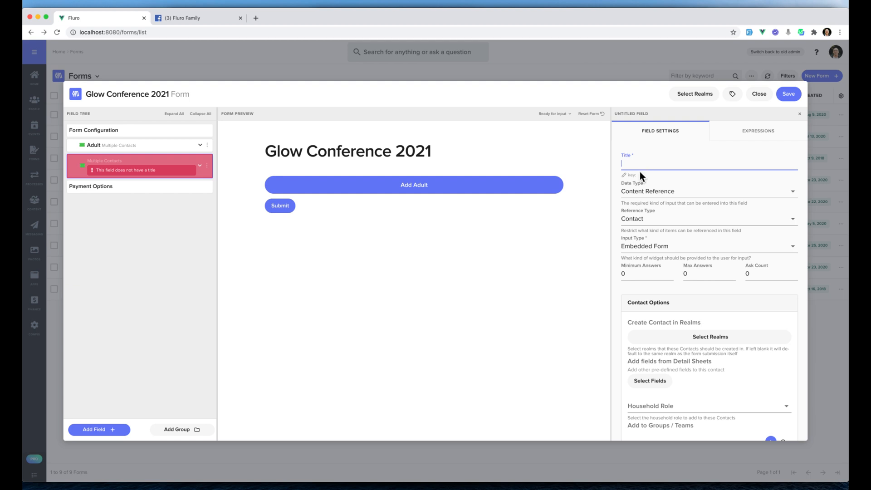
text(Youth)
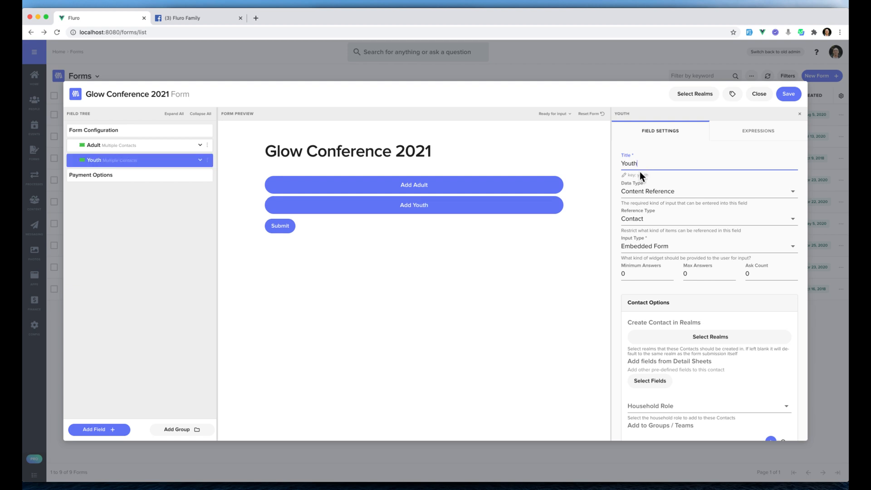
Step: Retitle the Youth field's ticket configuration to Youth for Glow Conference
scroll(down, 3)
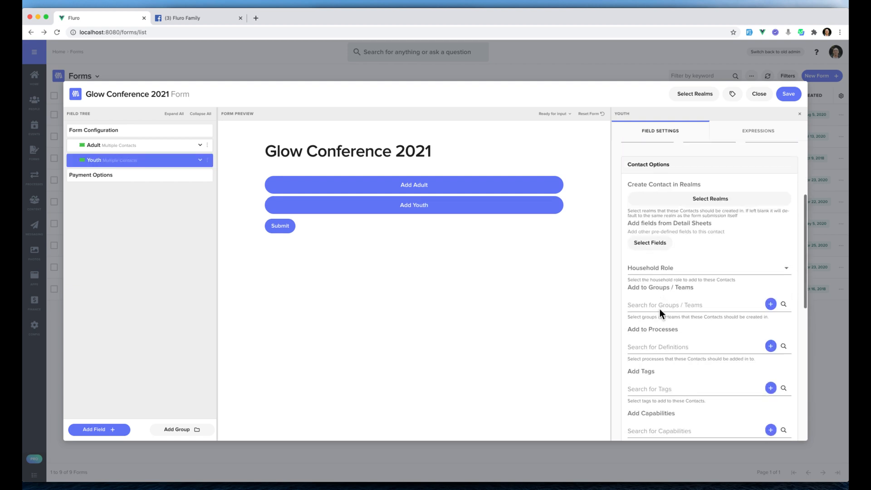
scroll(down, 3)
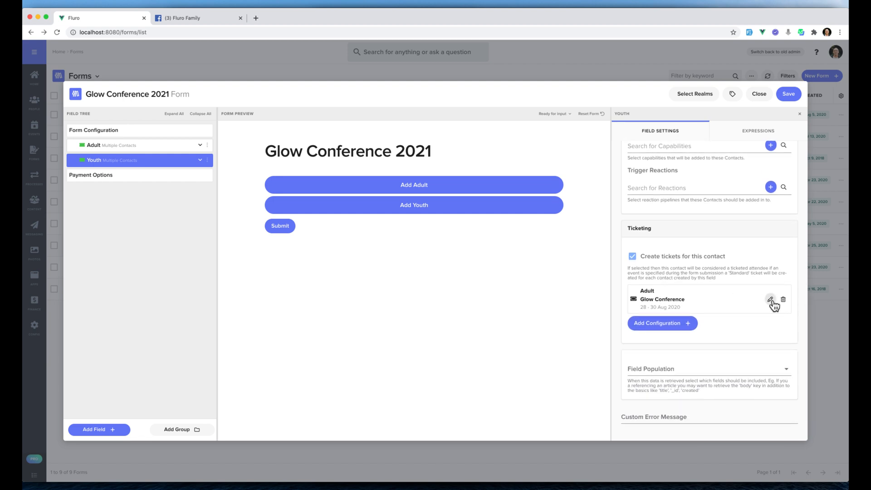
click(770, 299)
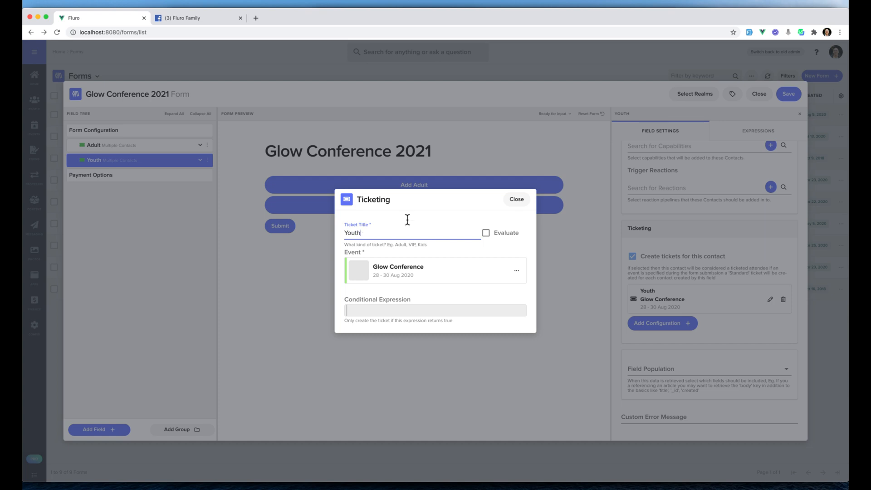
click(515, 200)
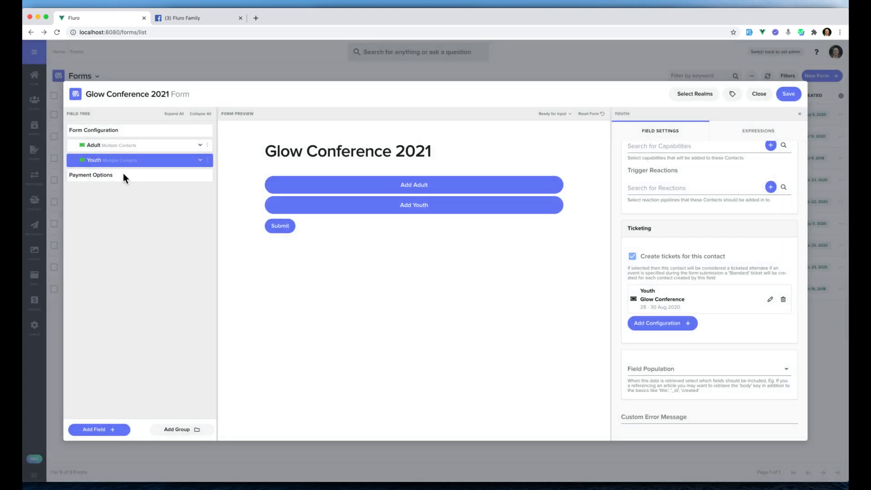
click(206, 159)
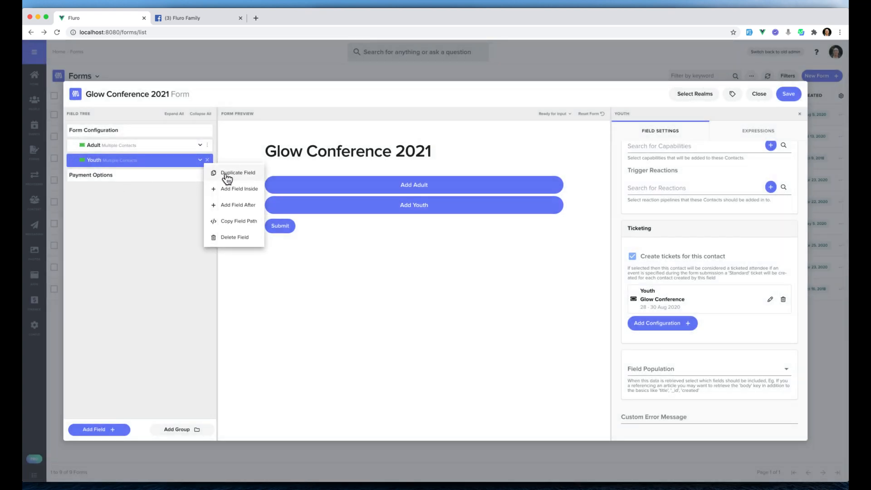
Step: Duplicate Youth as a Child field whose ticket is retitled Child
click(238, 173)
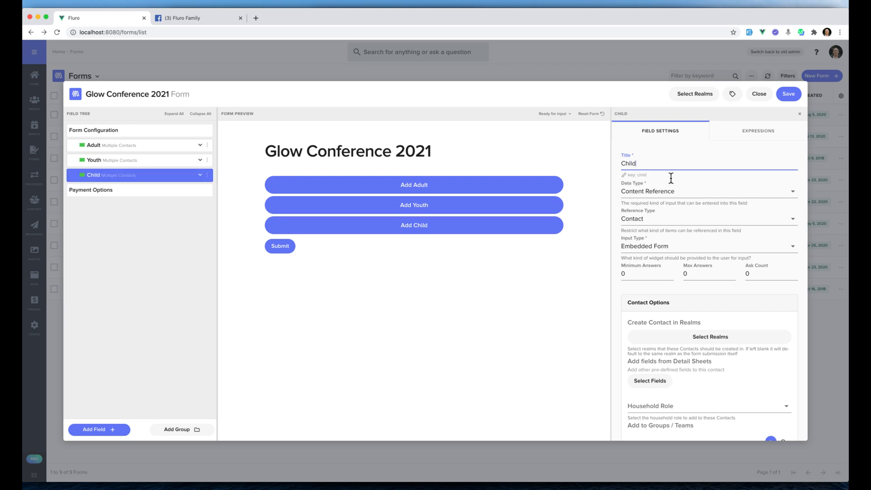
scroll(down, 3)
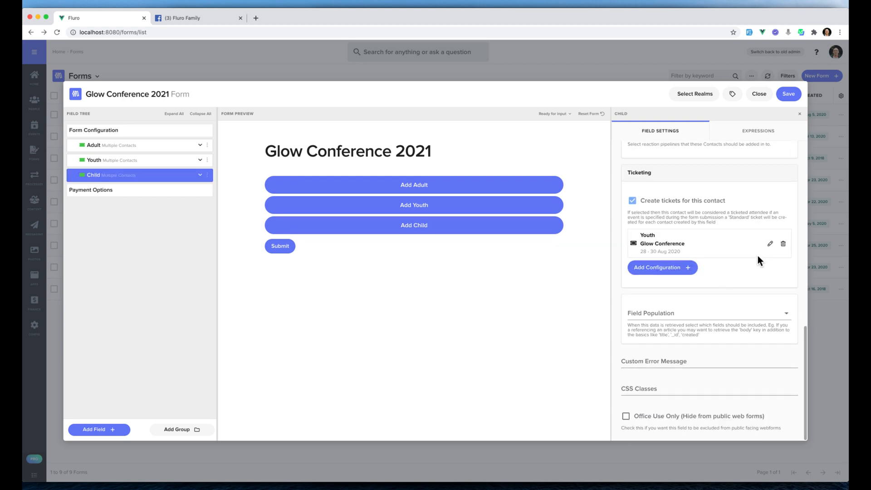
click(771, 244)
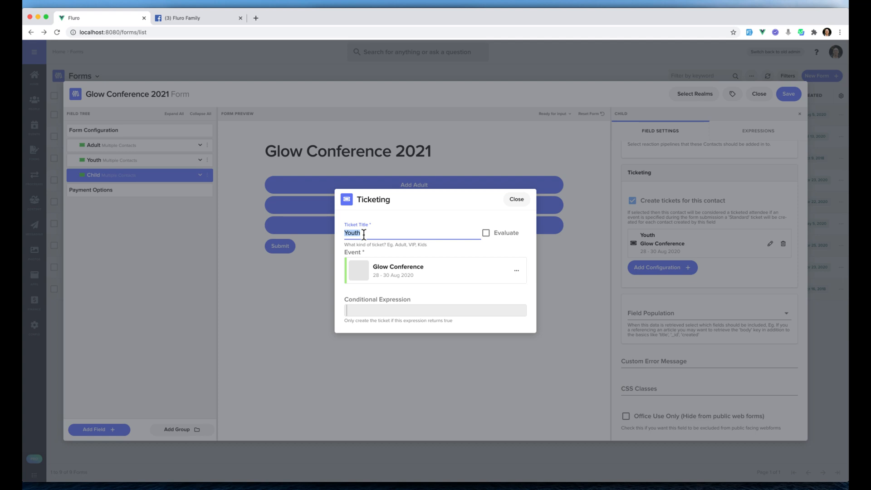
text(Chil)
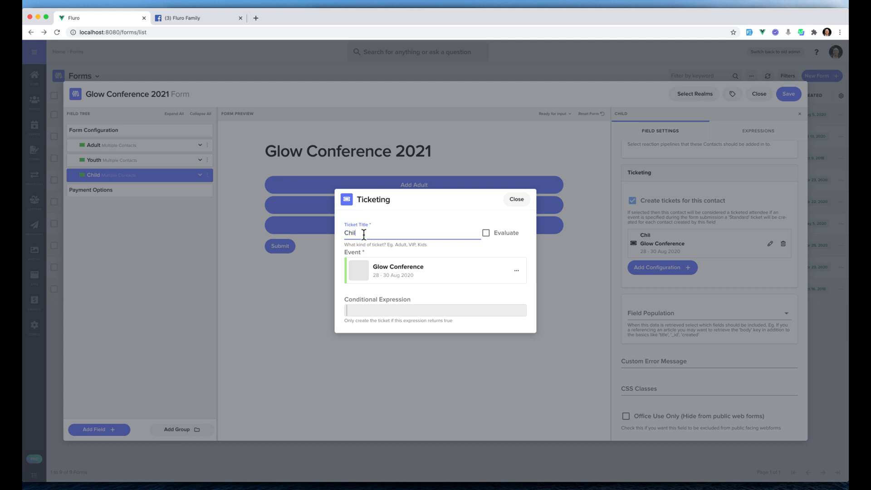
click(515, 199)
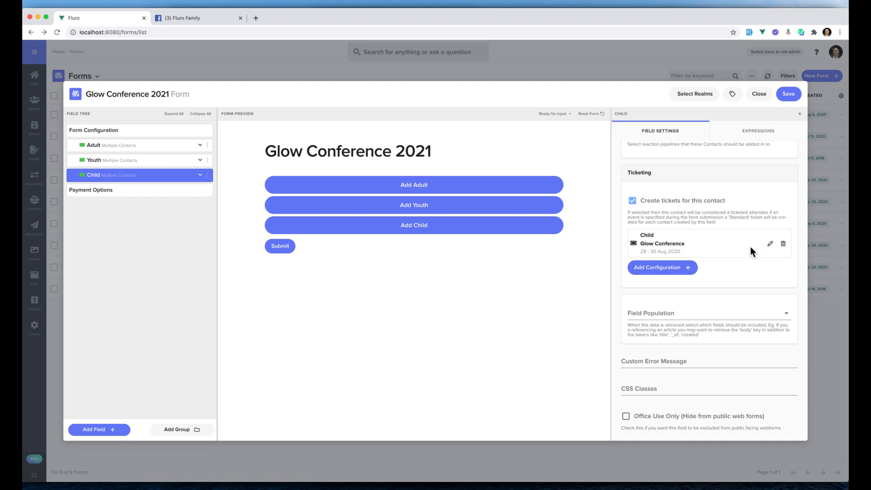
mouse_move(144, 151)
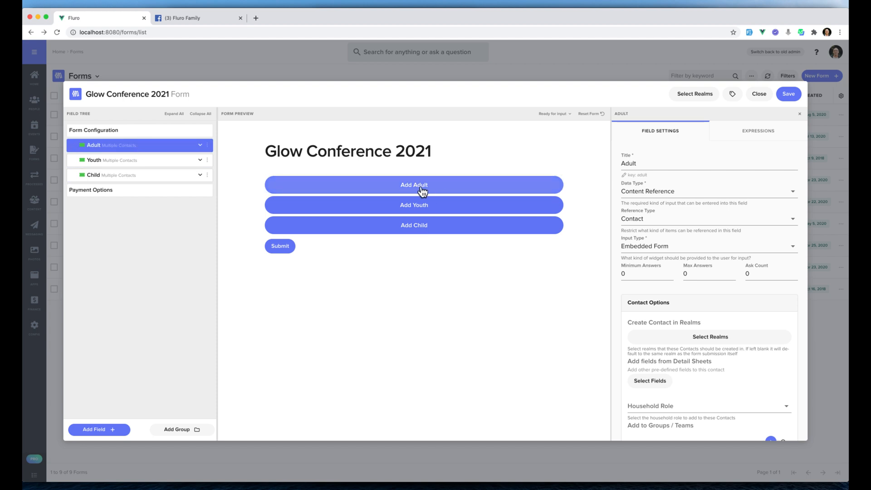
mouse_move(422, 185)
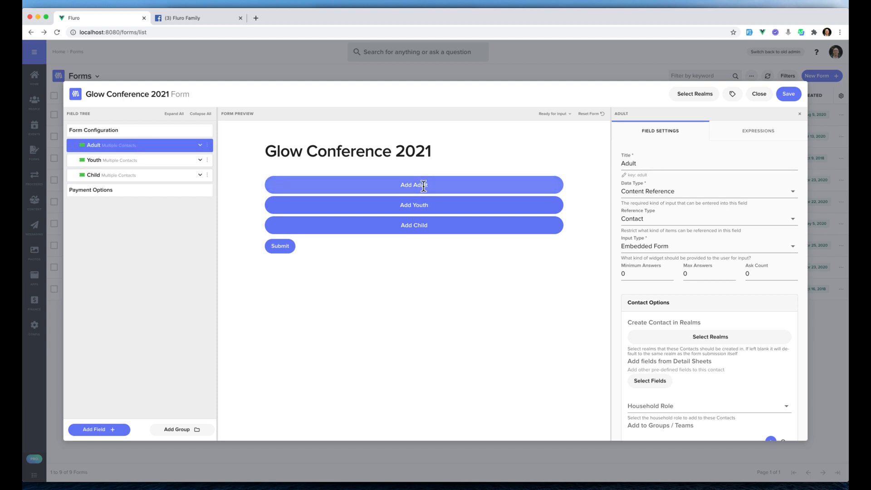
Step: Retitle the three fields Adult Ticket, Youth Ticket and Child Ticket
text(T)
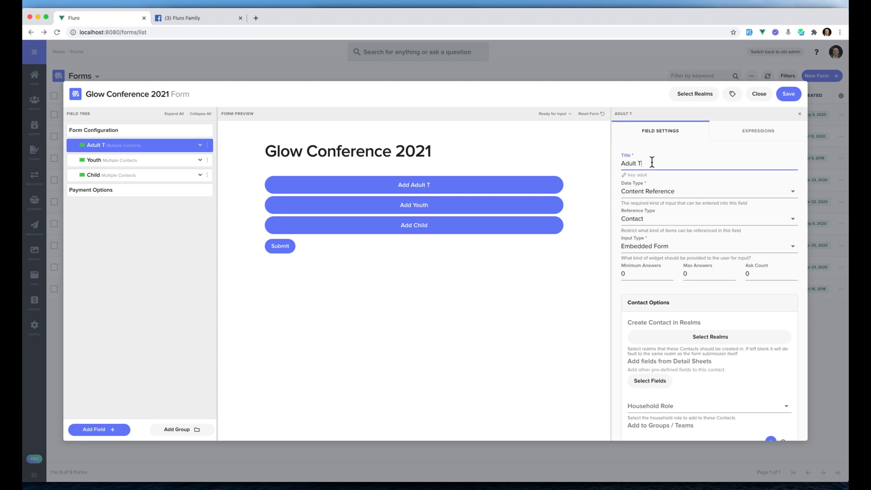
click(110, 160)
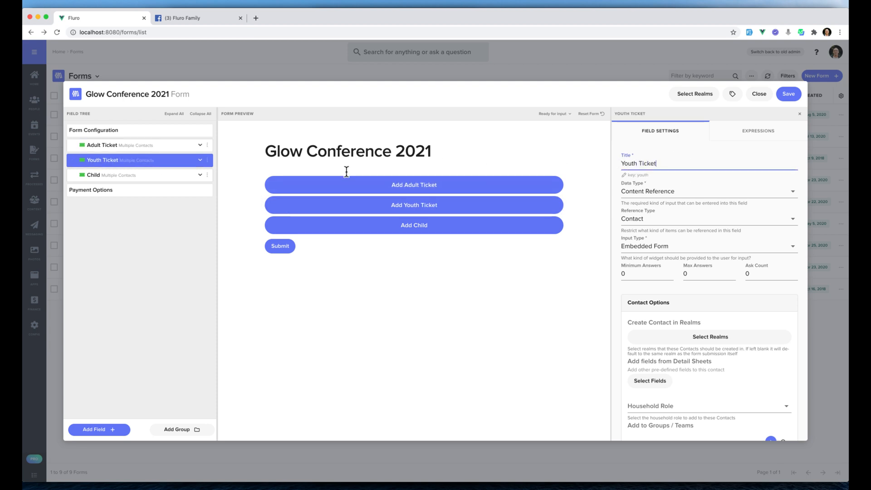
click(103, 175)
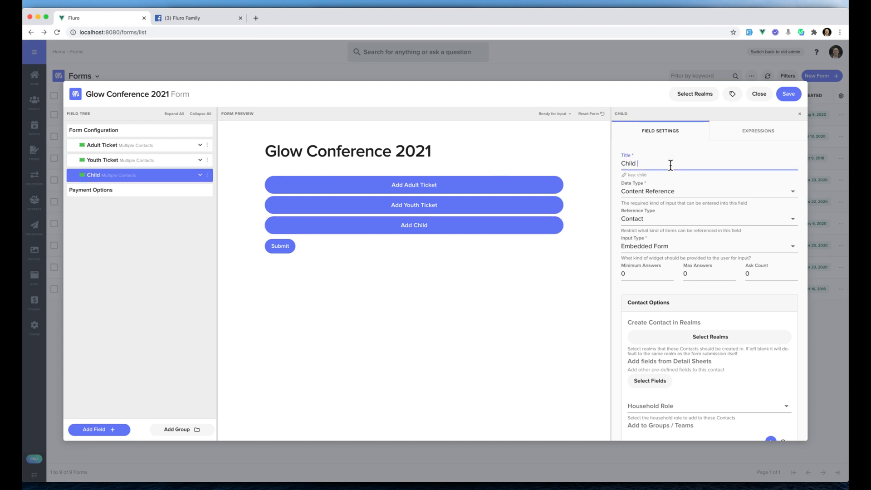
text(Ticket)
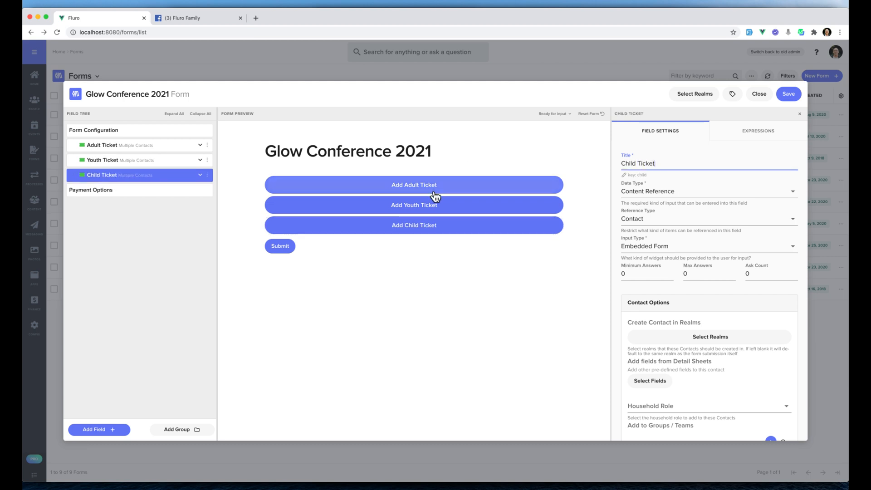
mouse_move(202, 155)
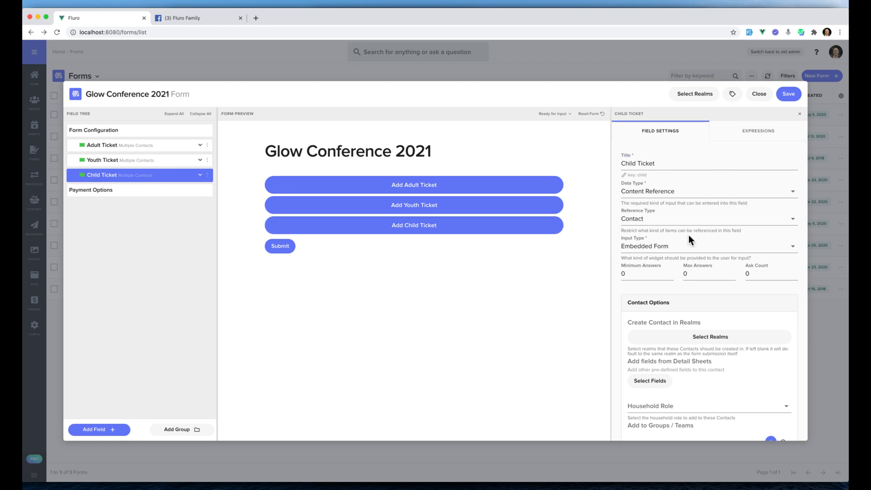
Step: Scroll to Ticketing and edit the Child ticket configuration
scroll(down, 3)
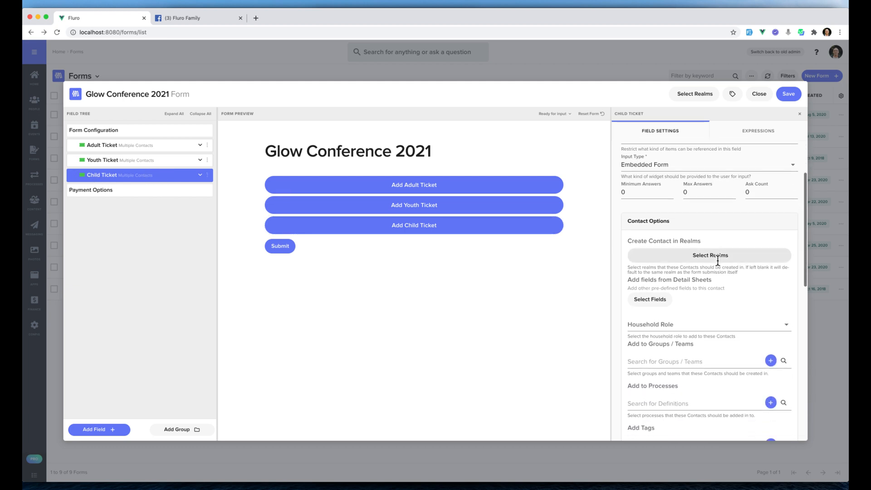
scroll(down, 3)
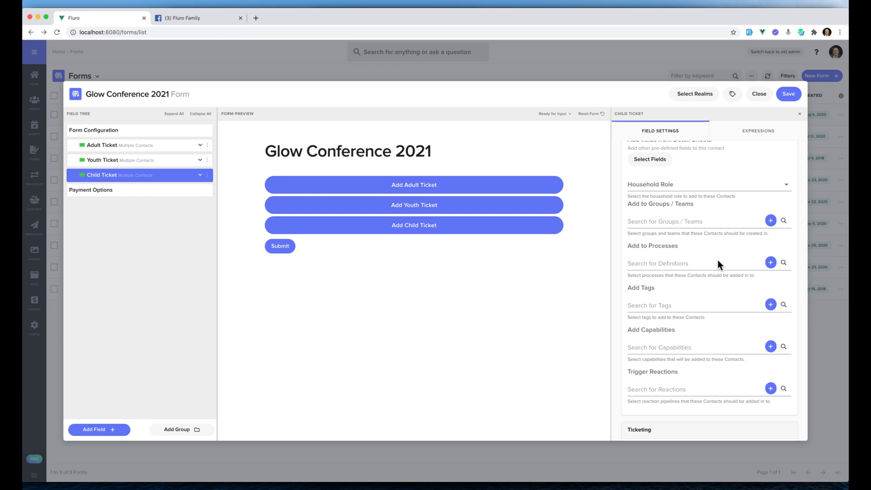
scroll(down, 3)
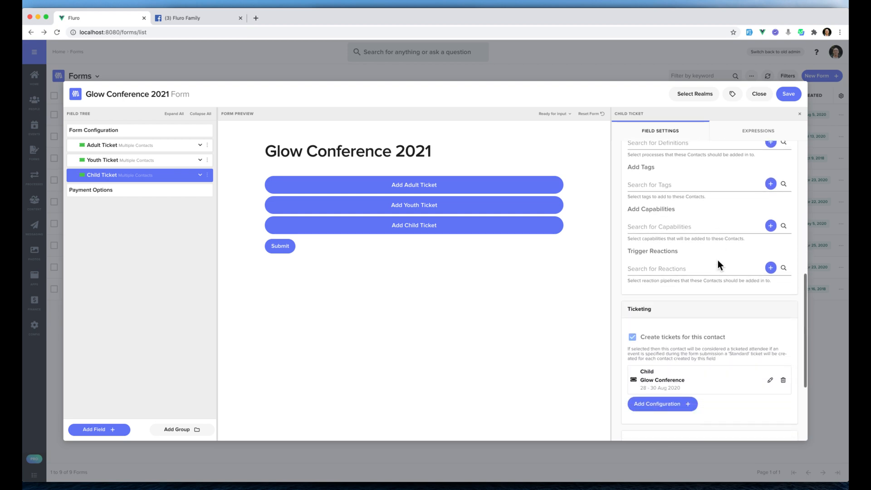
scroll(down, 3)
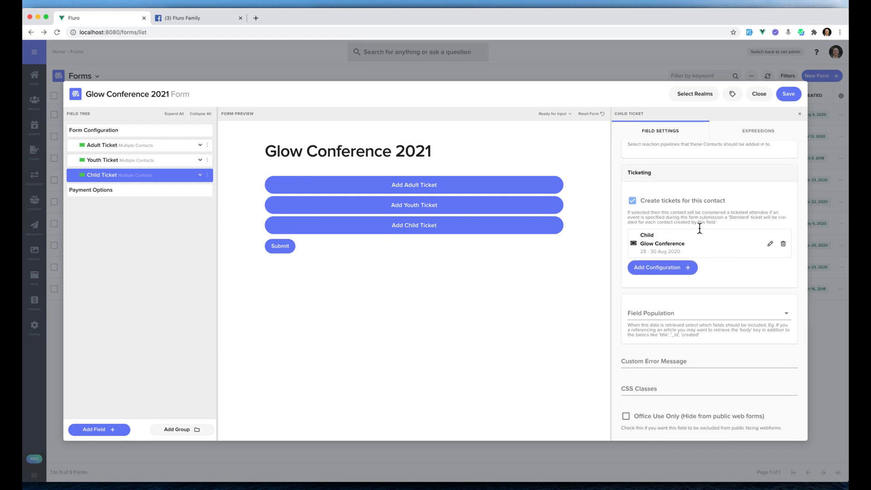
click(770, 244)
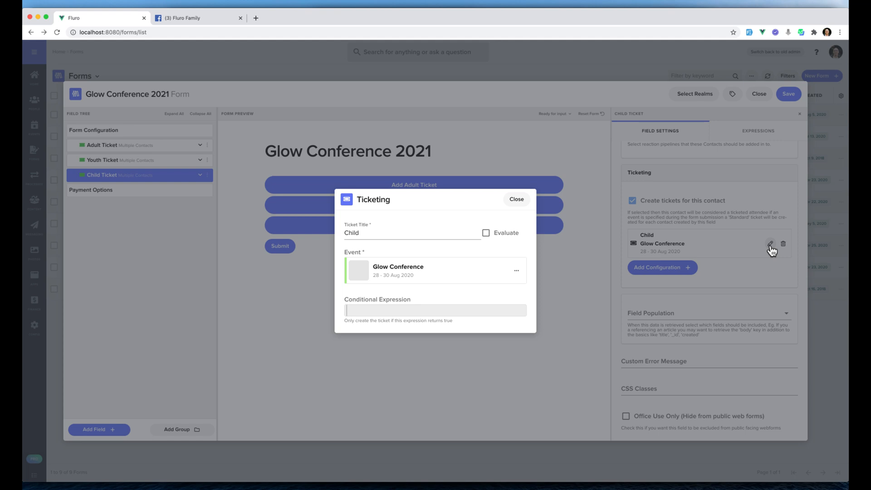
Step: Replace the Child ticket's linked event Glow Conference with Glow Kids Saturday
click(516, 270)
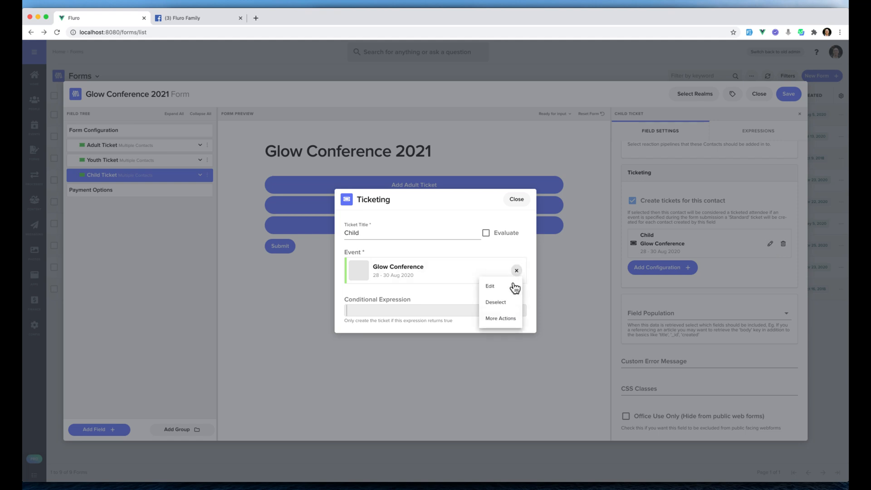
click(496, 301)
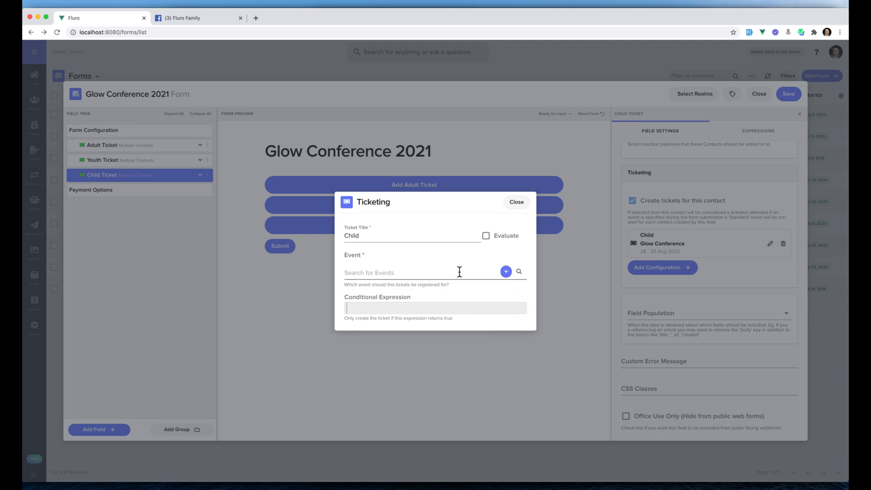
click(518, 271)
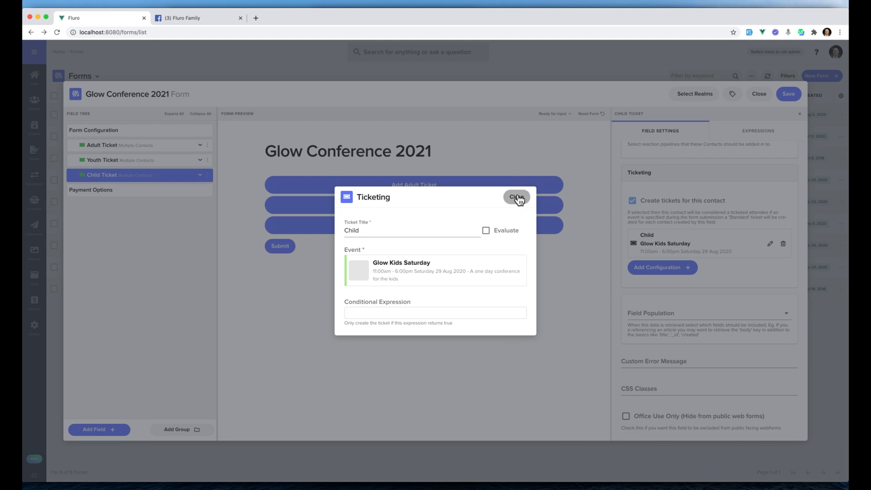
click(515, 197)
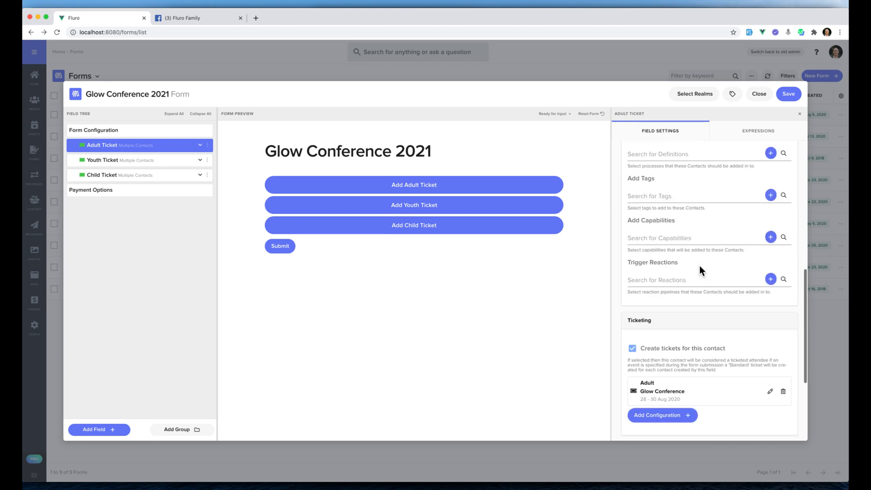
scroll(down, 3)
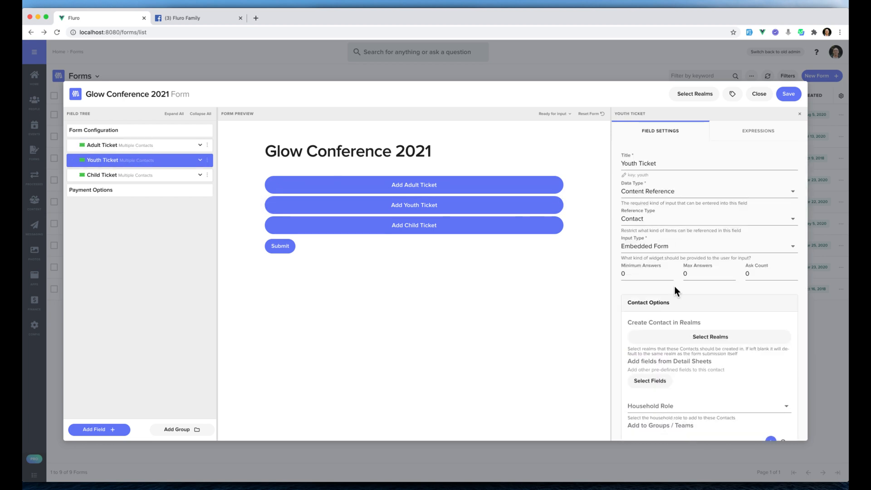
scroll(down, 3)
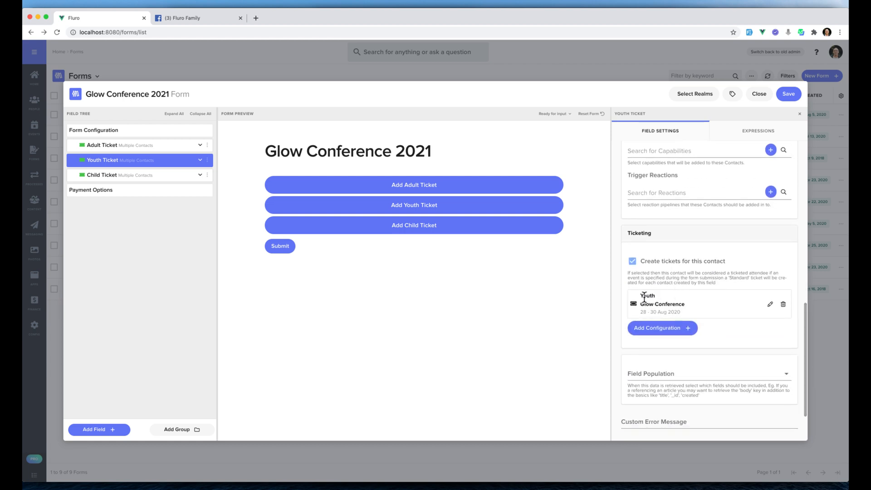
mouse_move(145, 176)
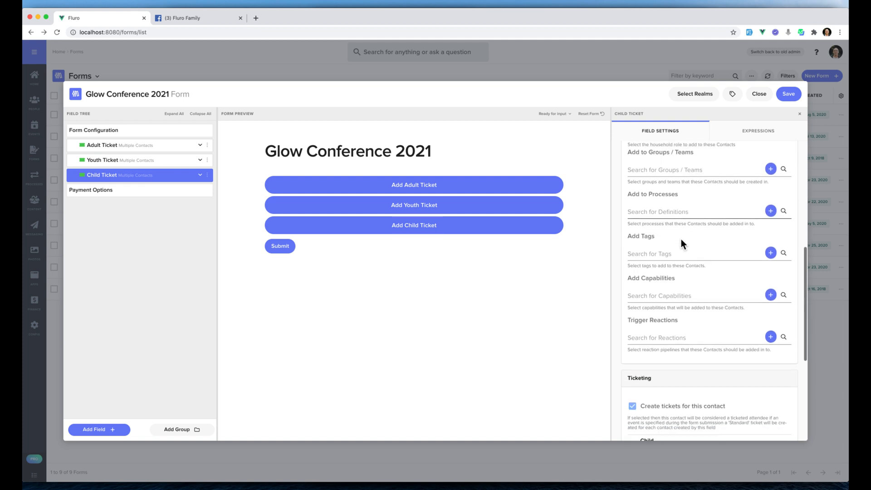
scroll(down, 3)
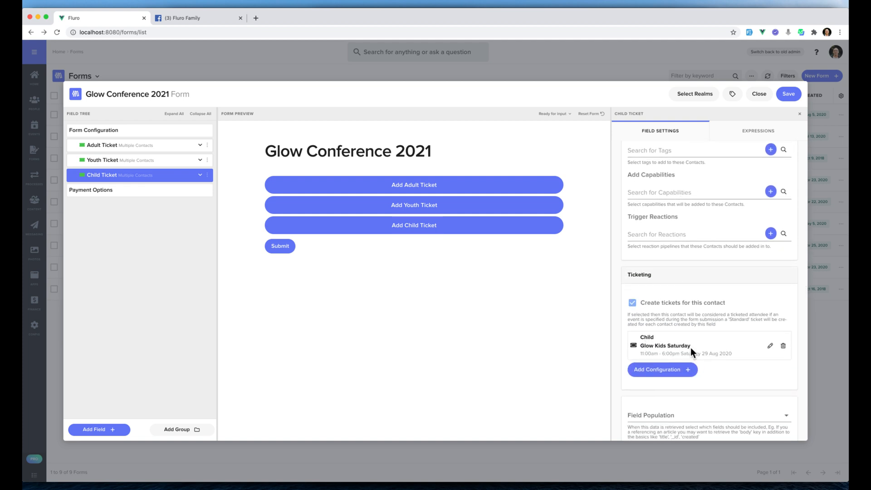
mouse_move(463, 196)
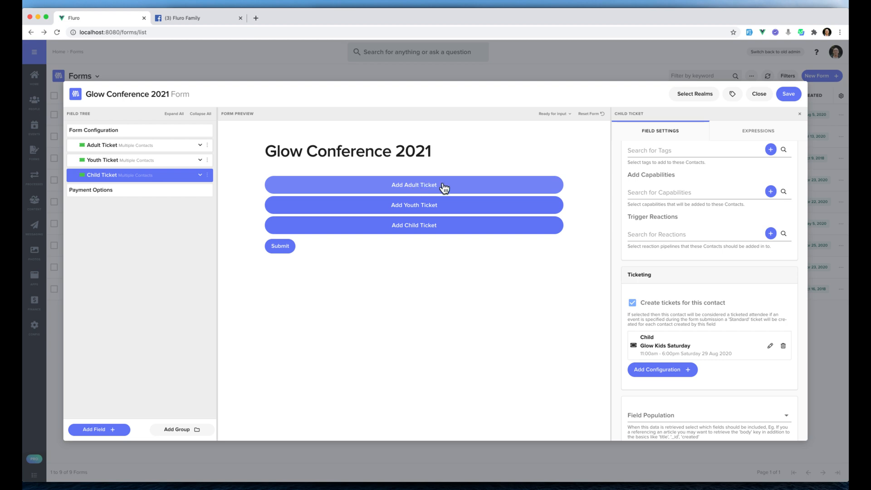
mouse_move(460, 297)
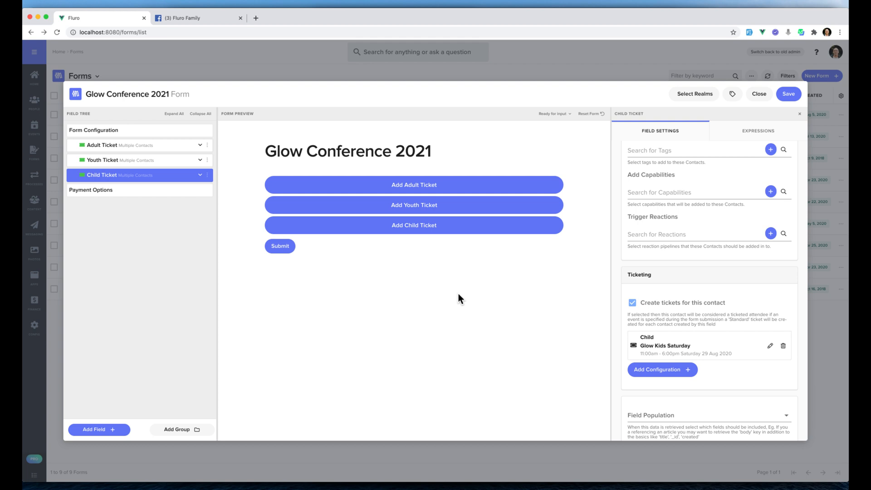
mouse_move(455, 296)
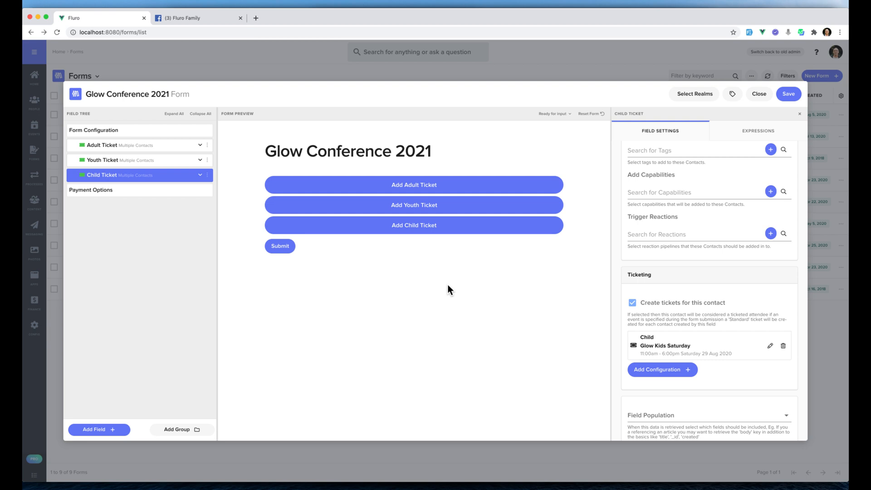
mouse_move(300, 229)
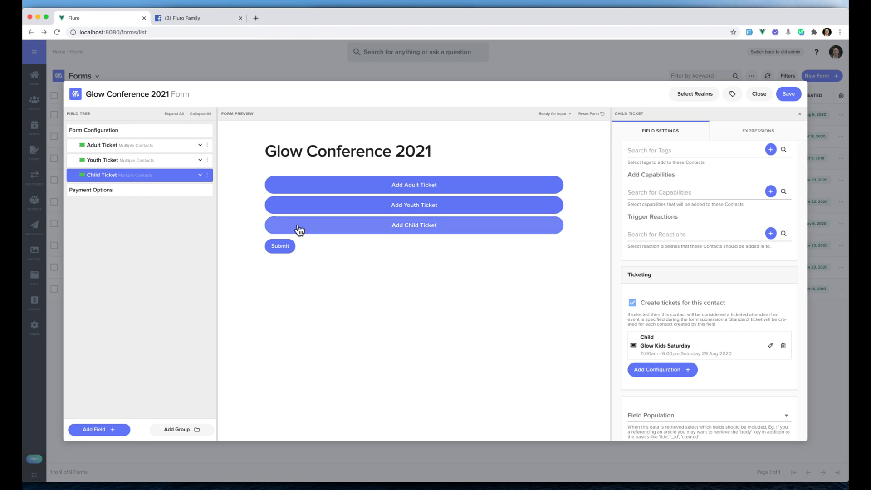
mouse_move(134, 145)
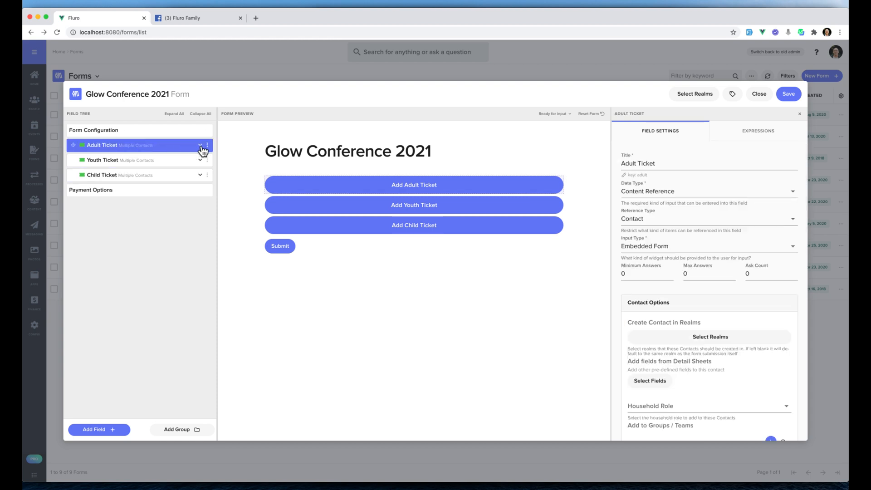
Step: Add a new field titled Concession inside the Adult Ticket field
click(200, 145)
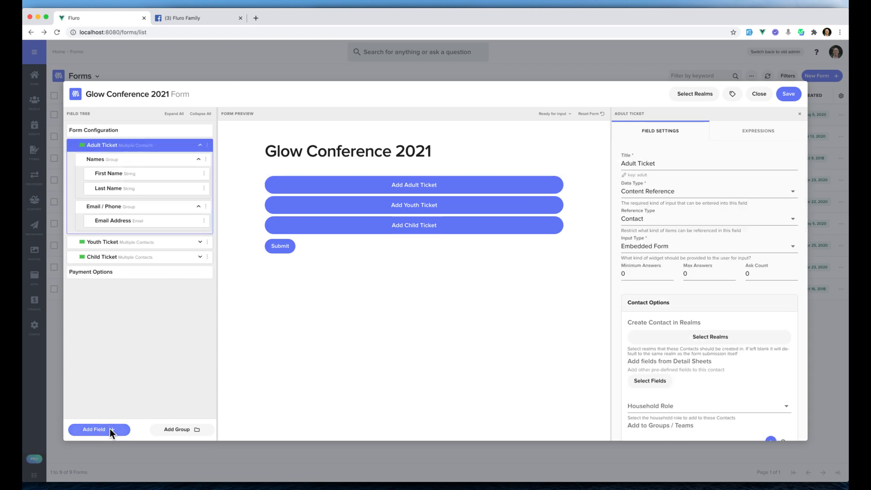
click(99, 429)
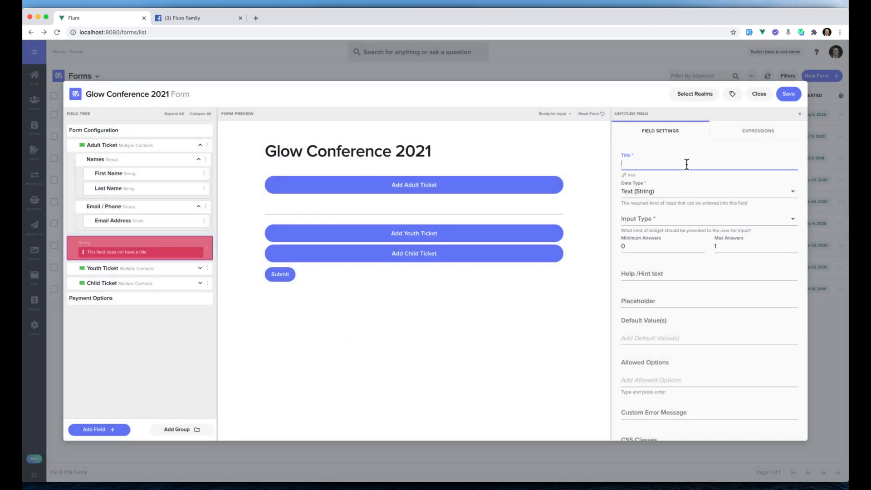
text(Co)
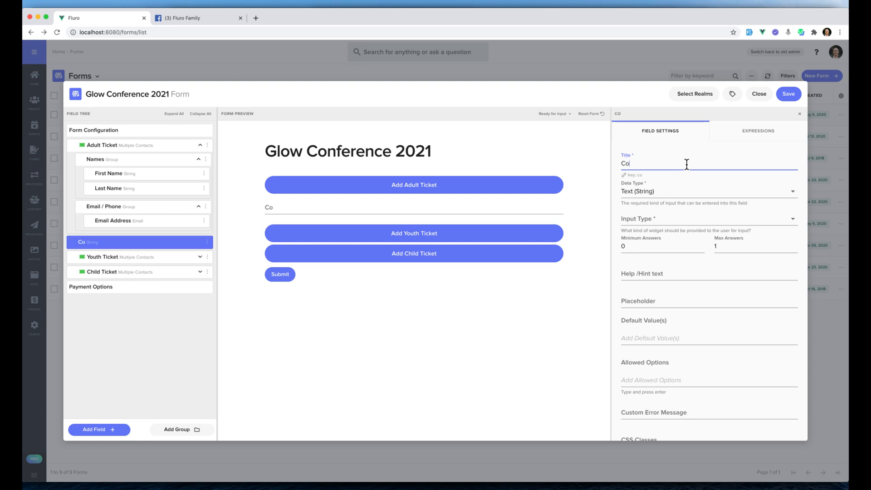
text(ncession)
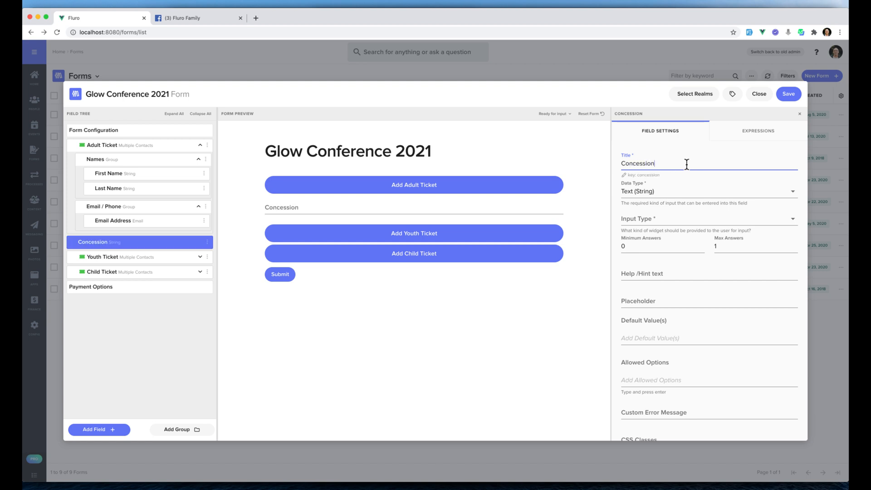
Step: Make Concession a True/False (Boolean) field shown as a checkbox
click(706, 191)
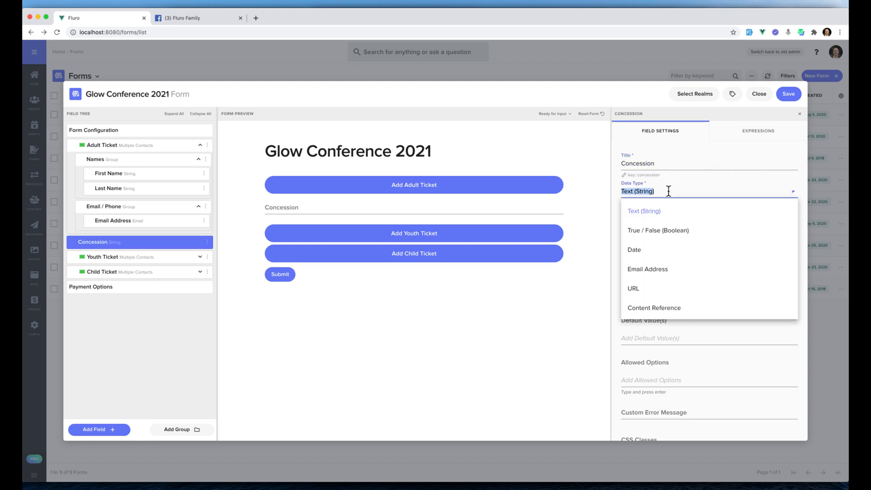
click(658, 232)
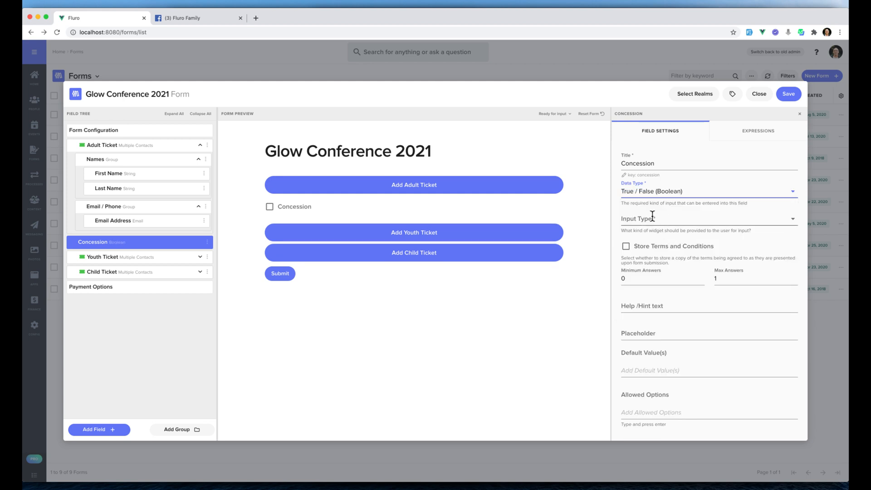
click(706, 217)
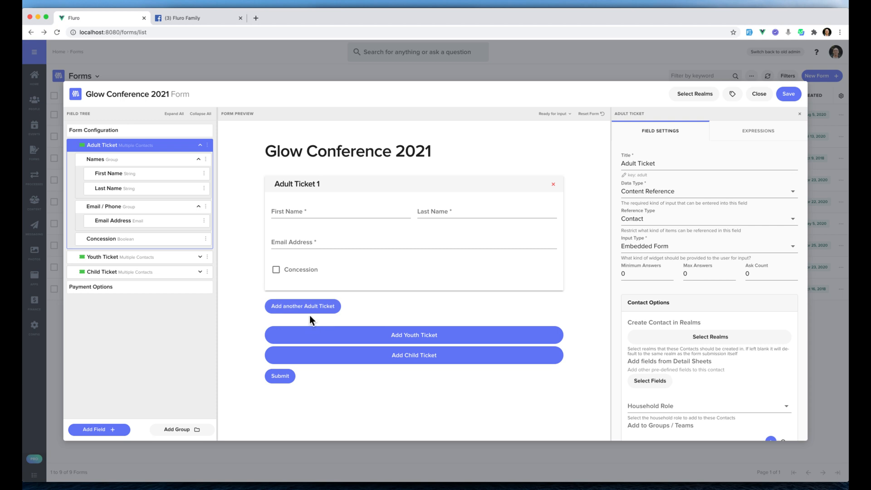
Step: Retitle the Concession checkbox inside Adult Ticket to 'Is a concession card holder'
click(276, 269)
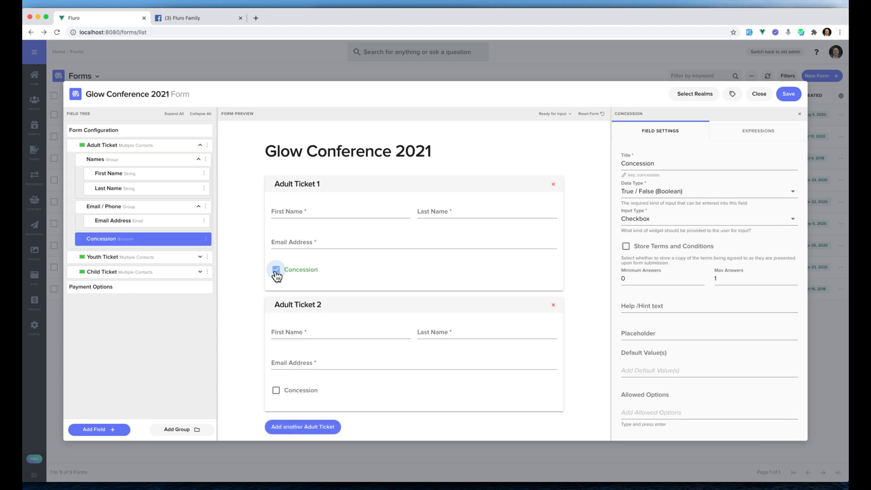
click(276, 269)
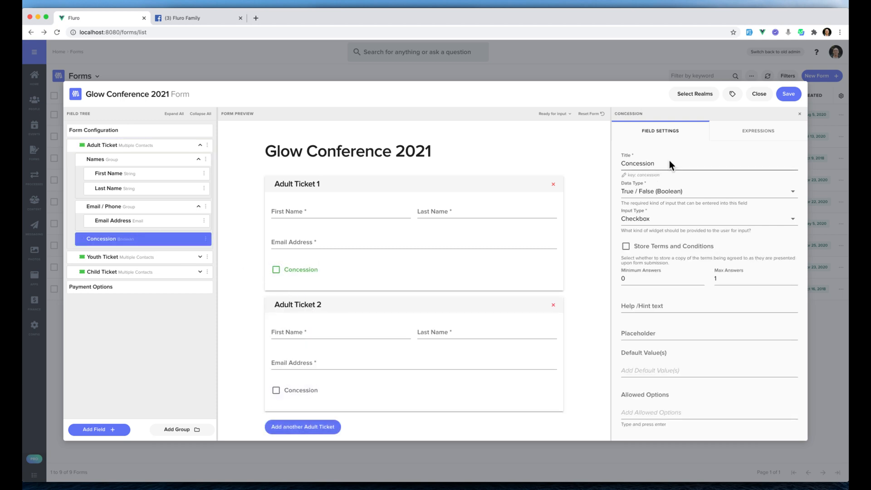
click(667, 164)
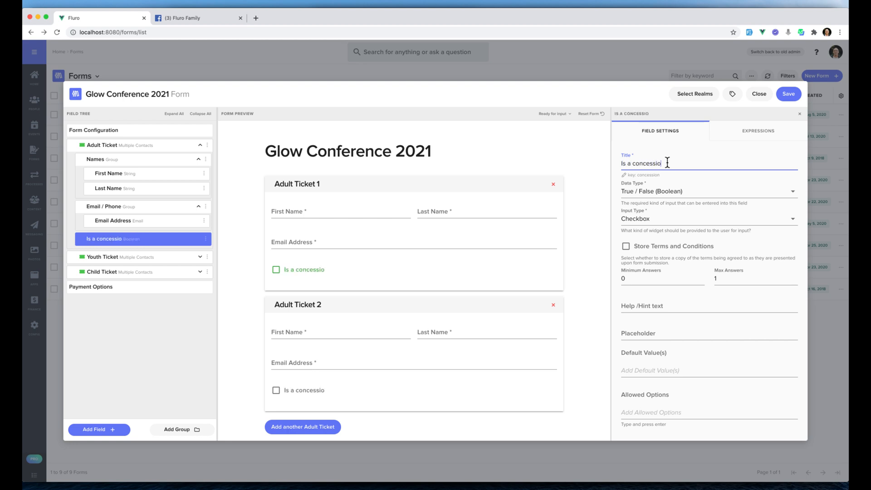
text(n card holder)
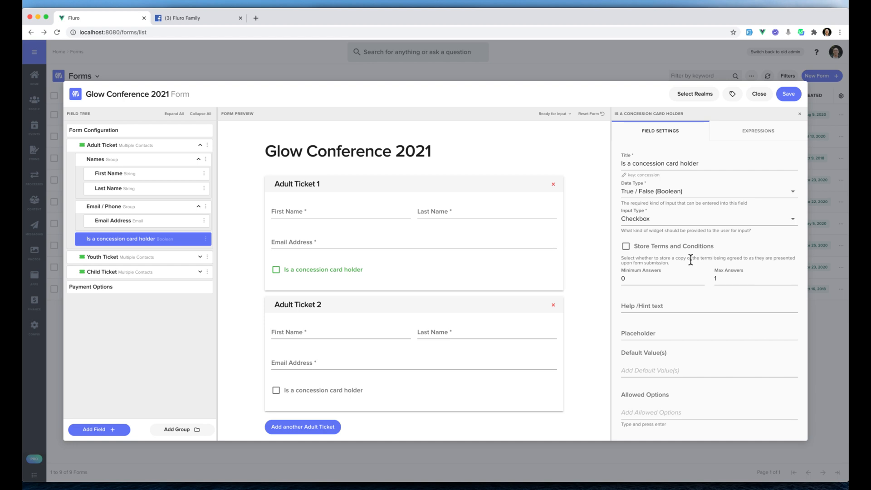
scroll(down, 3)
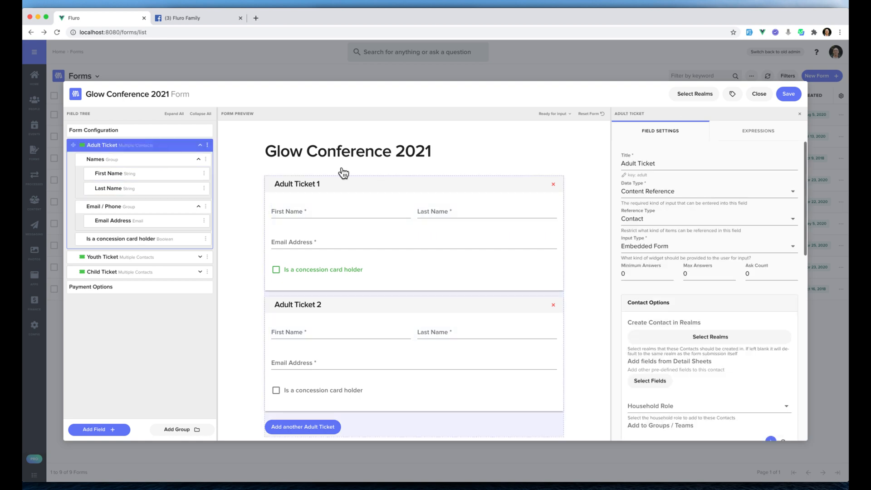
Step: Set the Adult ticket title to the expression model.concession ? 'Concession' : 'Adult'
scroll(down, 3)
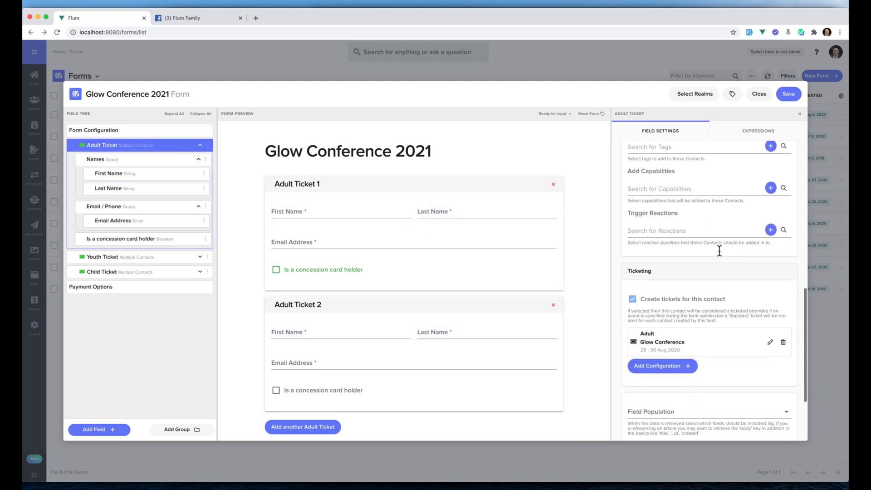
scroll(down, 3)
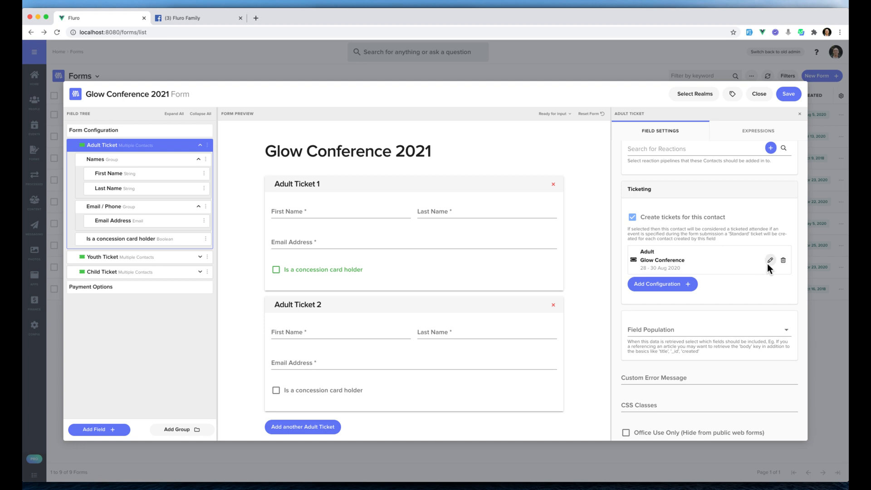
click(770, 261)
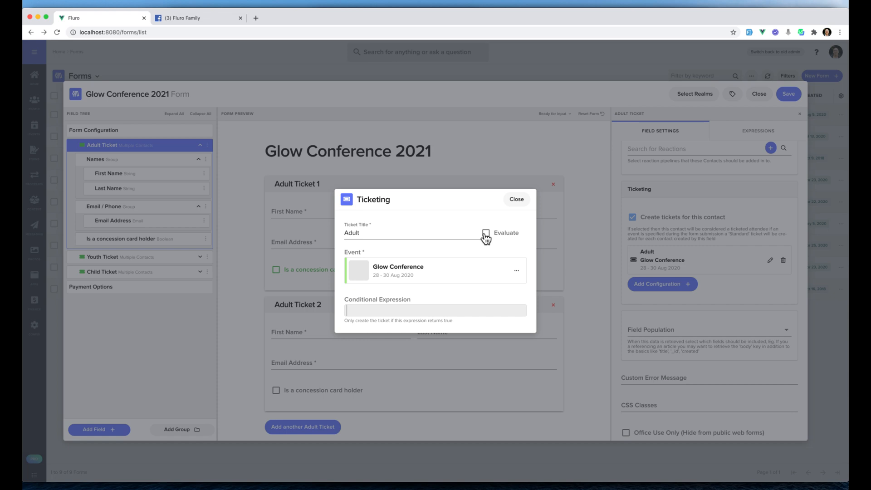
click(486, 233)
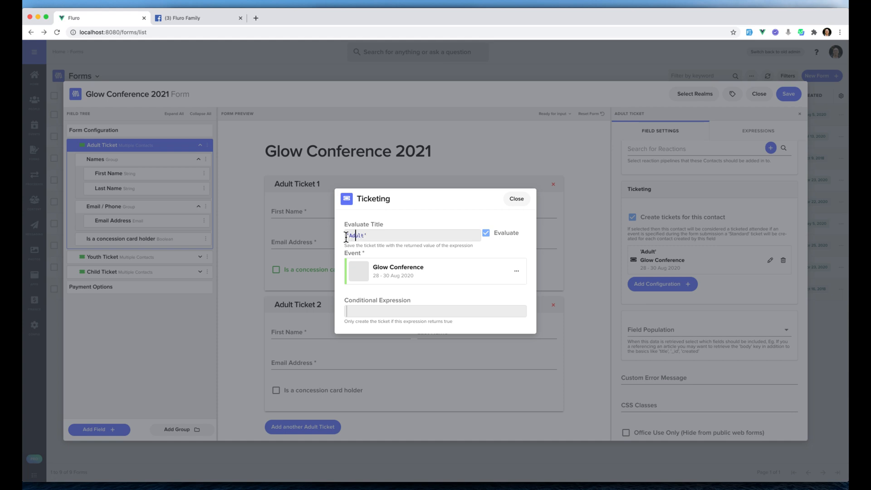
text(model.)
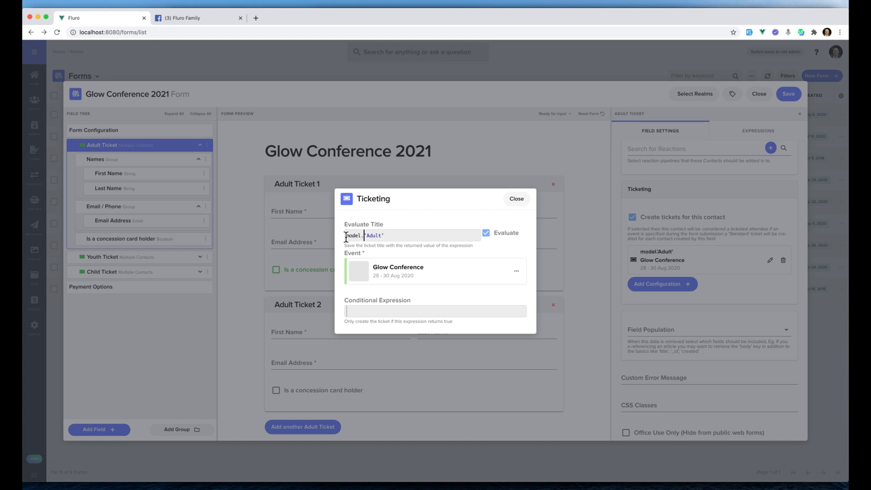
text(concession ? 'Concession' :)
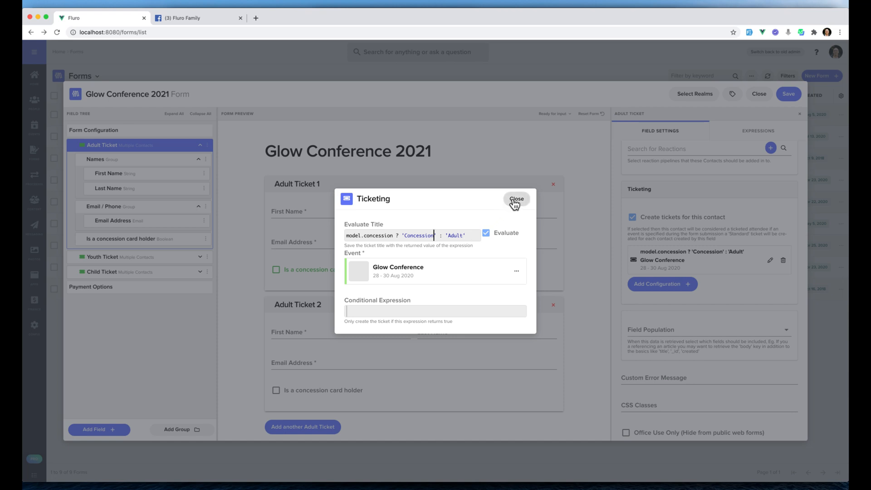
Step: Close the ticketing settings, check the concession field, and return to Adult Ticket
click(516, 199)
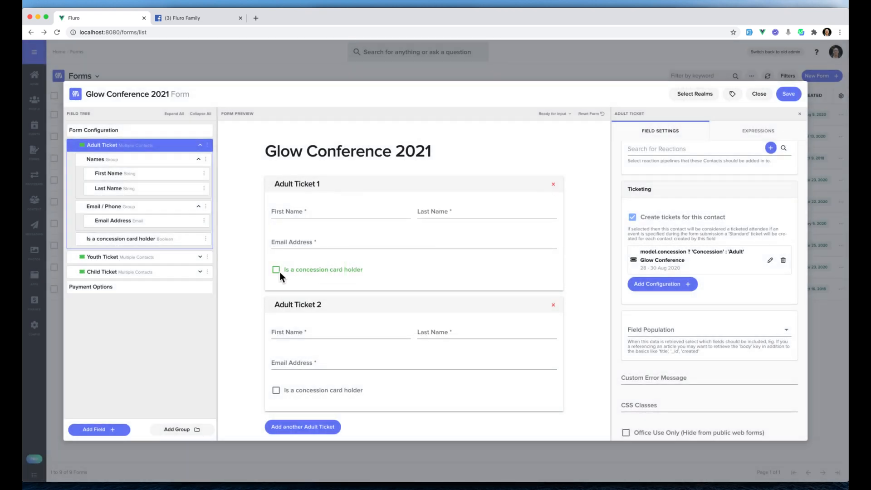
click(277, 270)
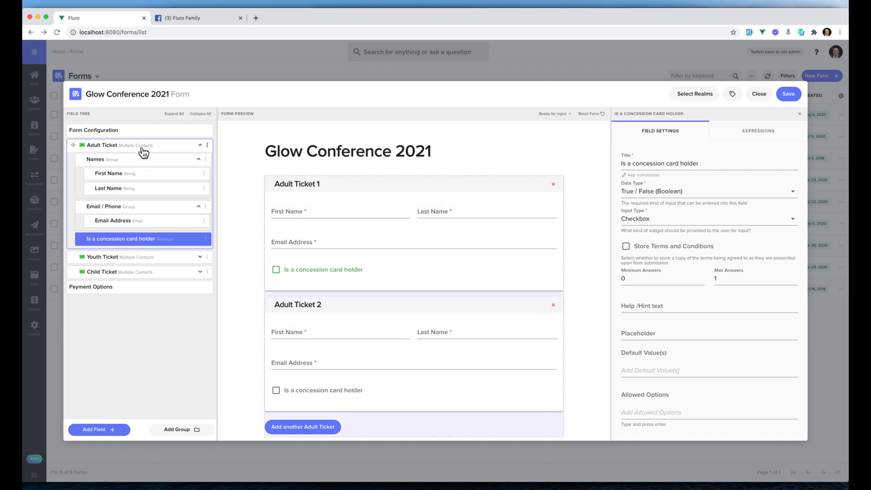
click(102, 145)
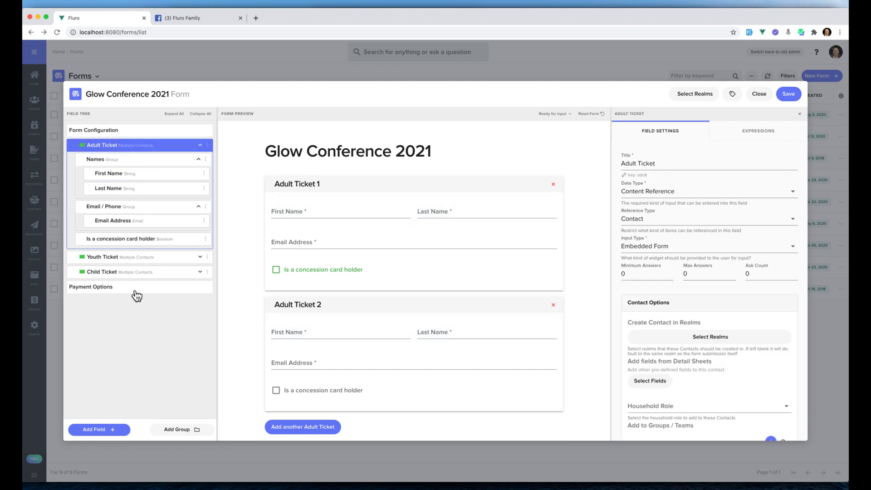
Step: Require payment in Payment Options, browse the payment modifier variables, then cancel without adding one
click(91, 286)
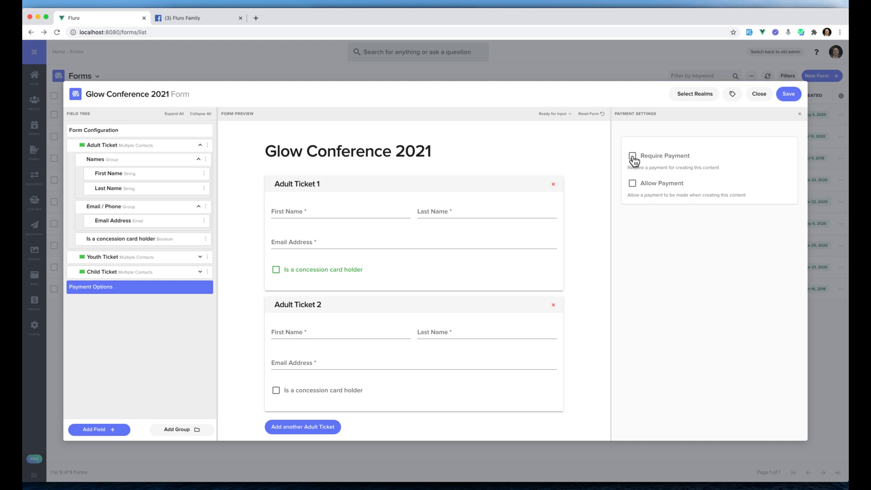
click(632, 156)
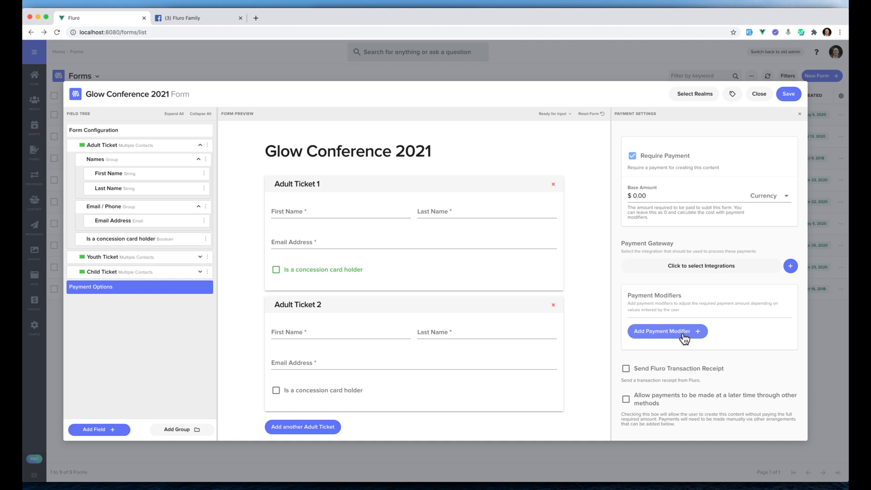
click(667, 332)
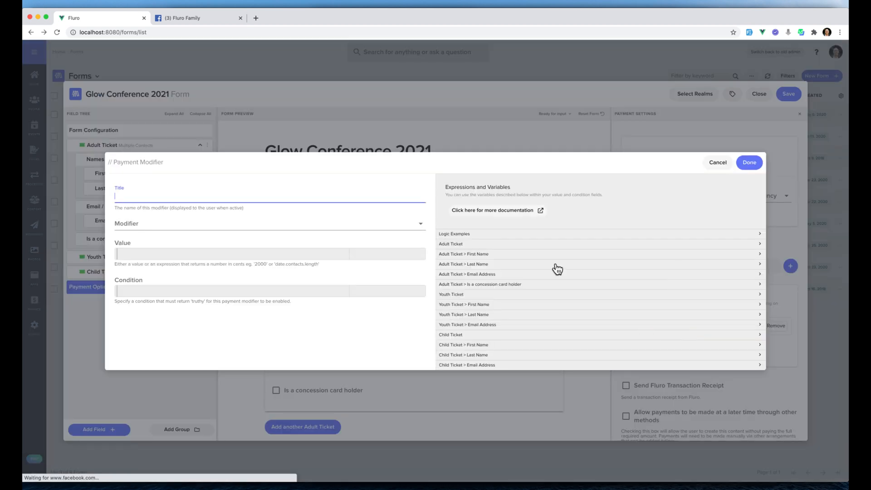
click(451, 243)
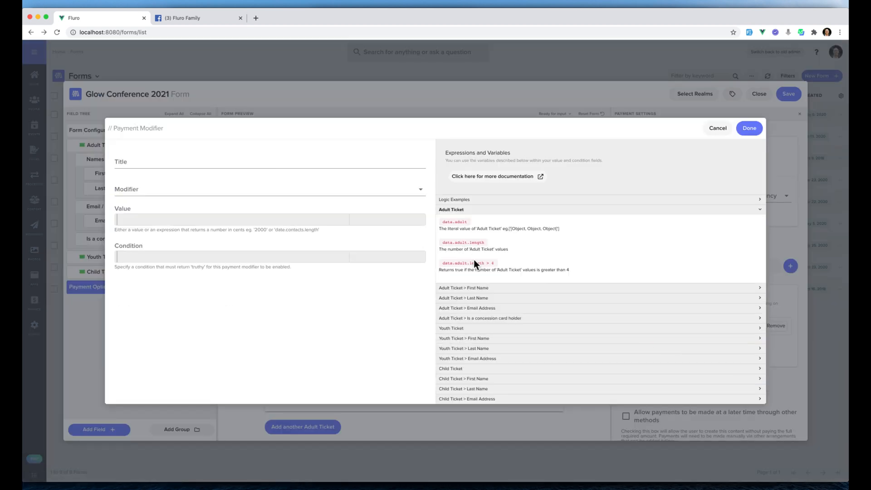
mouse_move(716, 142)
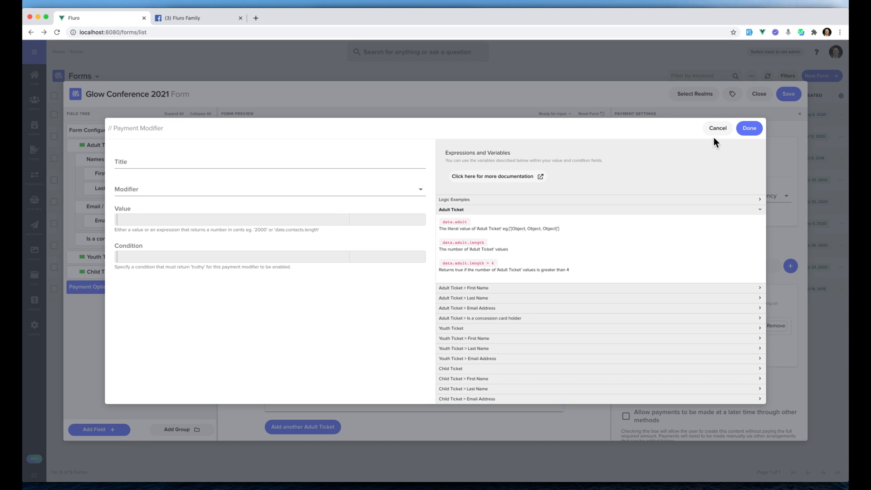
click(717, 128)
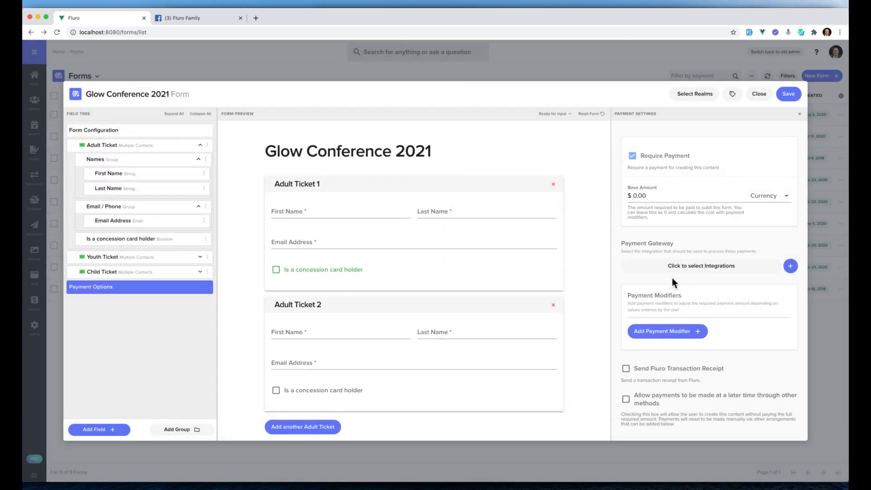
click(694, 93)
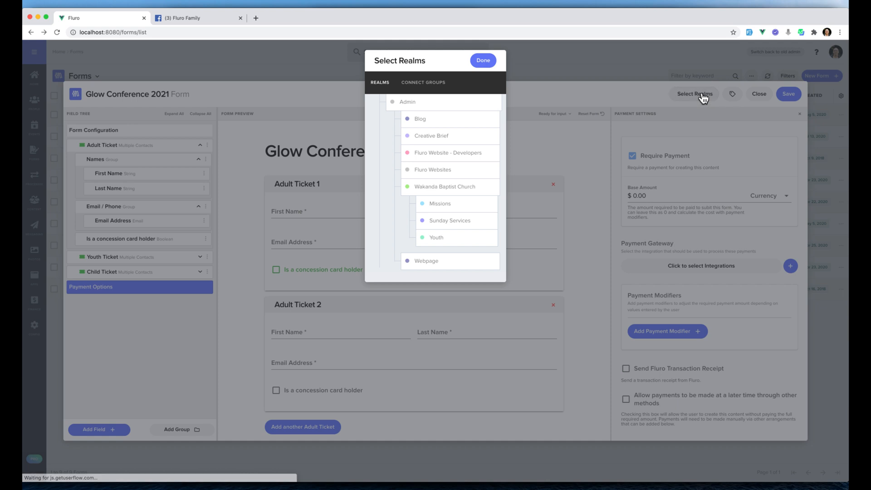
Step: Assign the form to Wakanda Baptist Church, save it past the currency error, and close the editor
click(444, 186)
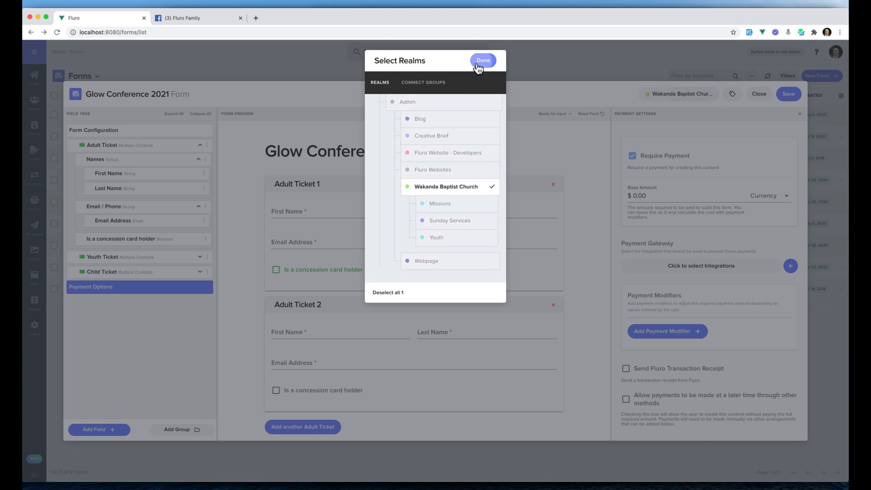
click(482, 60)
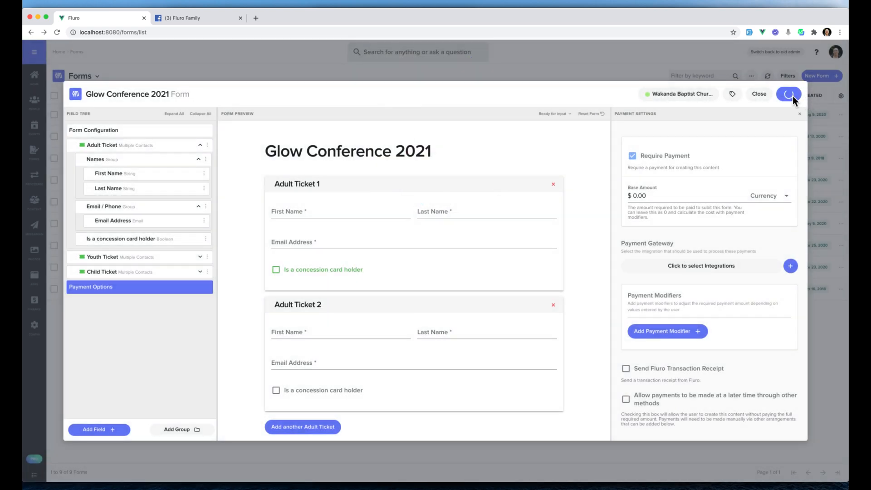
click(788, 93)
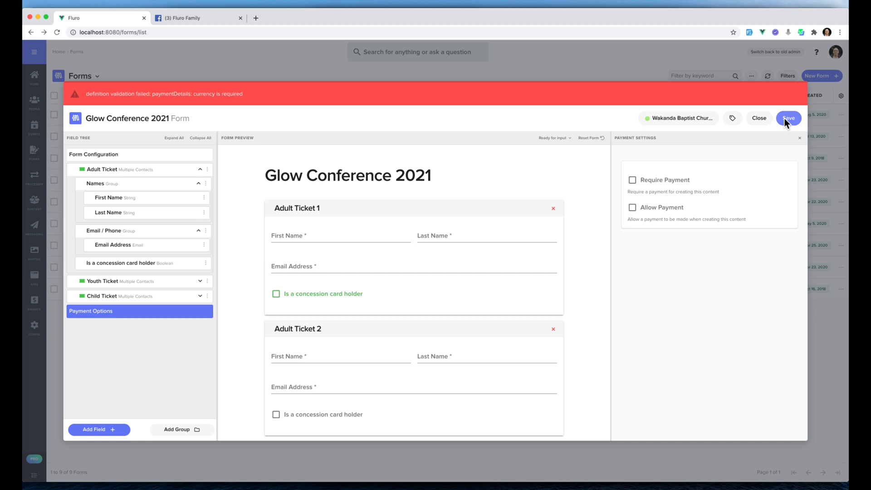
click(787, 118)
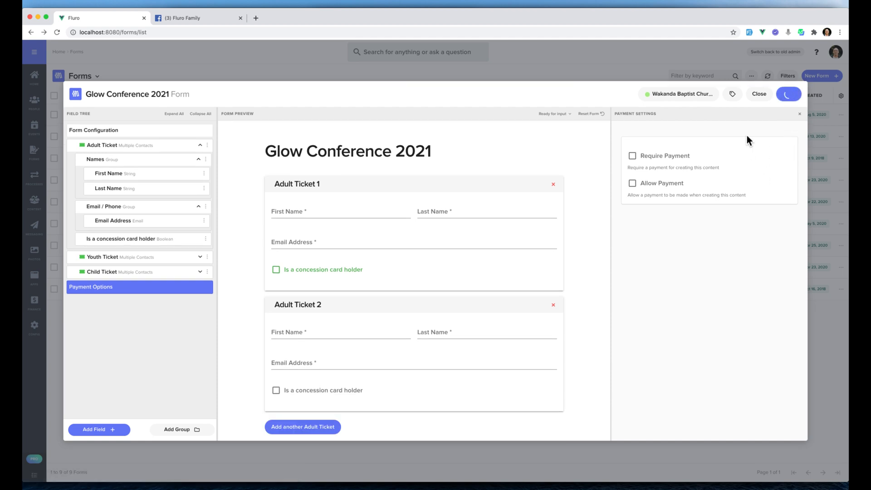
click(789, 94)
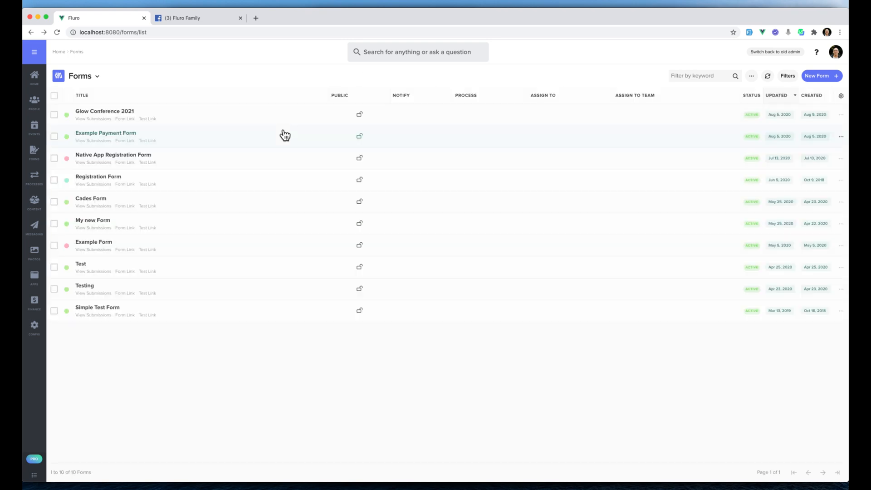
mouse_move(124, 114)
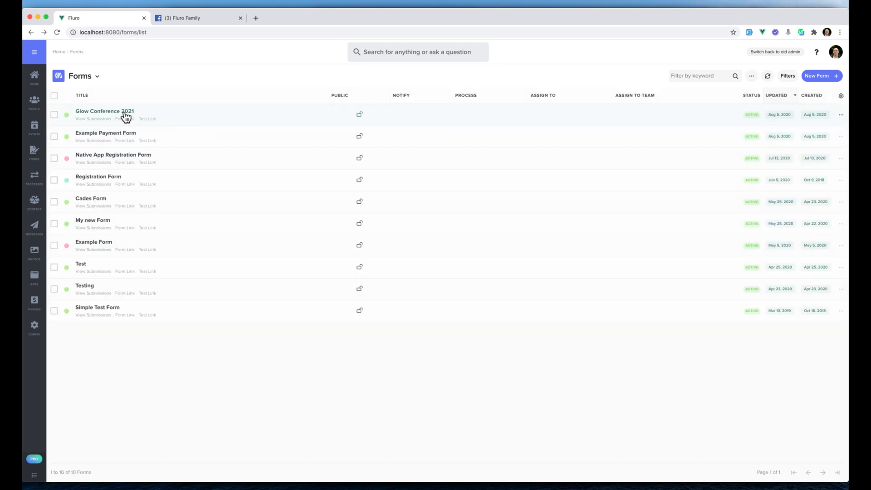
Step: Open the Glow Conference 2021 public form via its Form Link
click(104, 111)
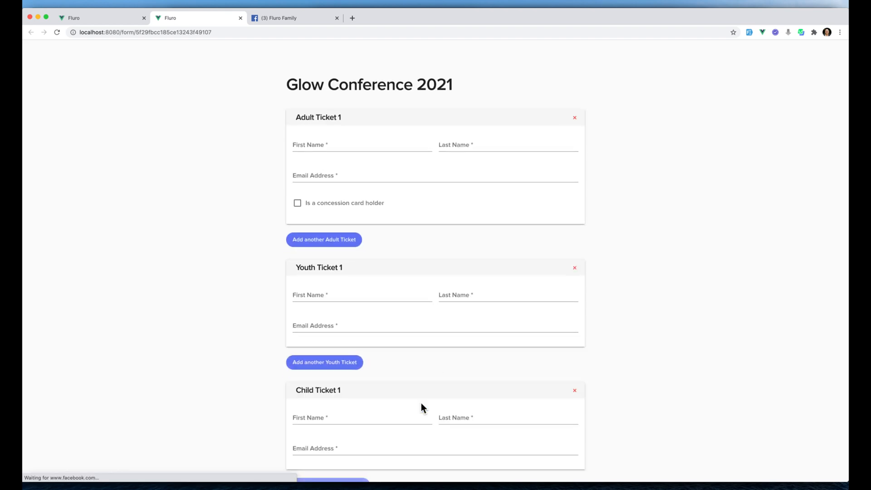
mouse_move(326, 235)
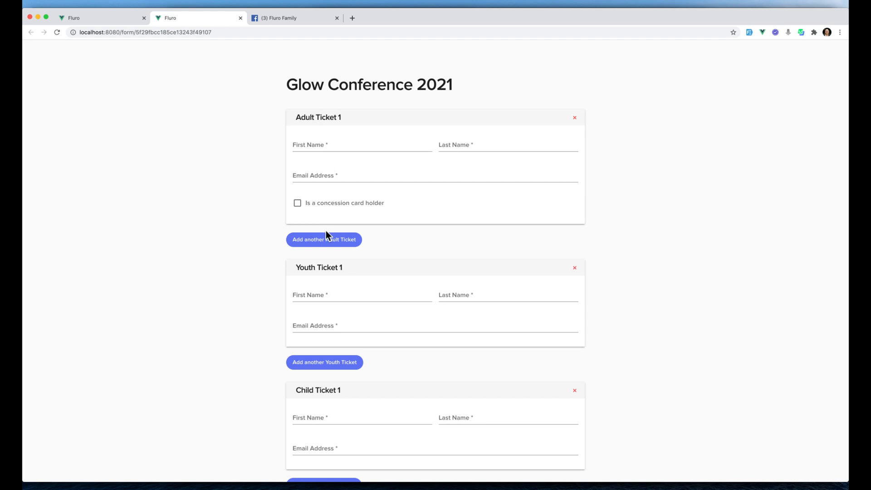
click(323, 240)
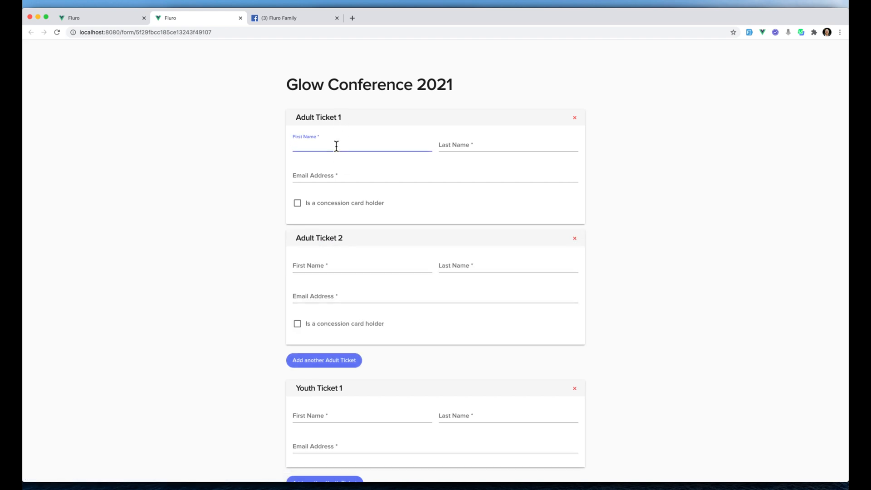
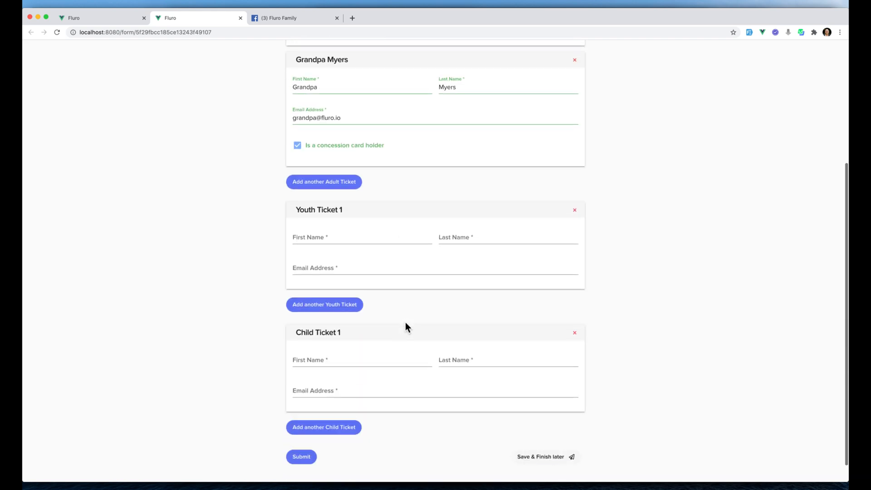
Step: Fill in Teenage Myers (teen@myers) and Kid Myers with fluro.io emails, then submit the registration
text(Teenage)
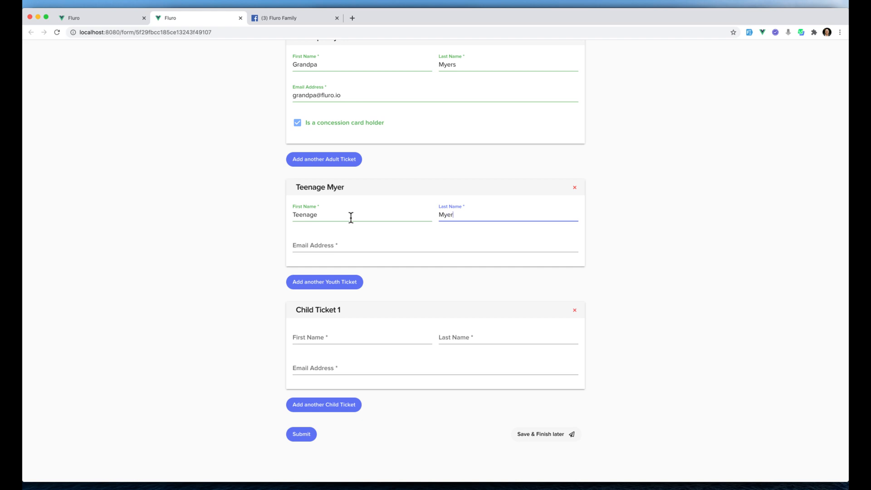
text(teen@)
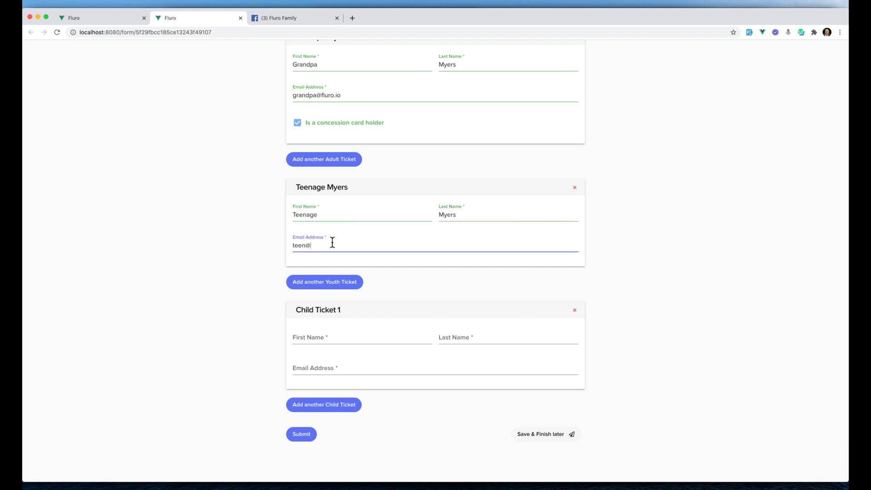
text(myers.)
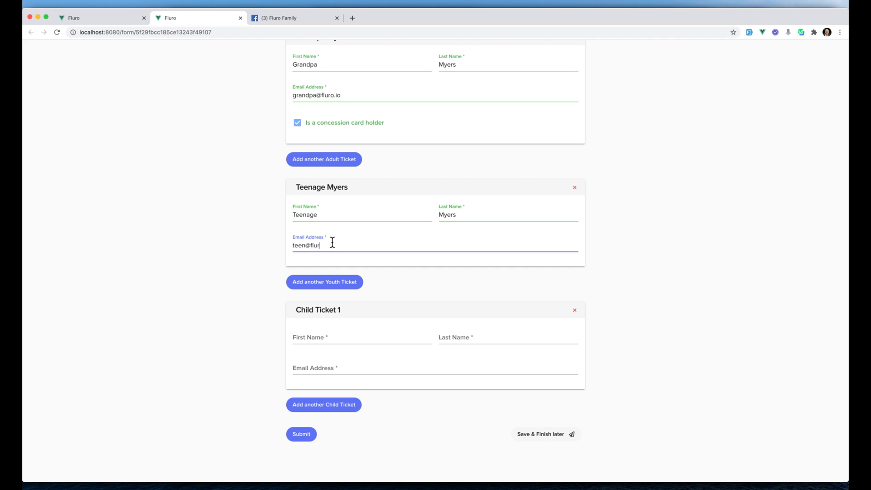
click(362, 337)
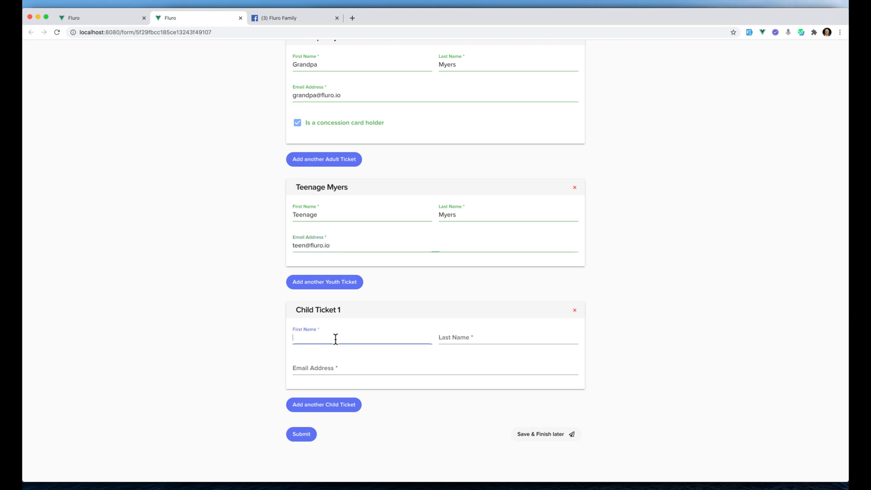
mouse_move(385, 331)
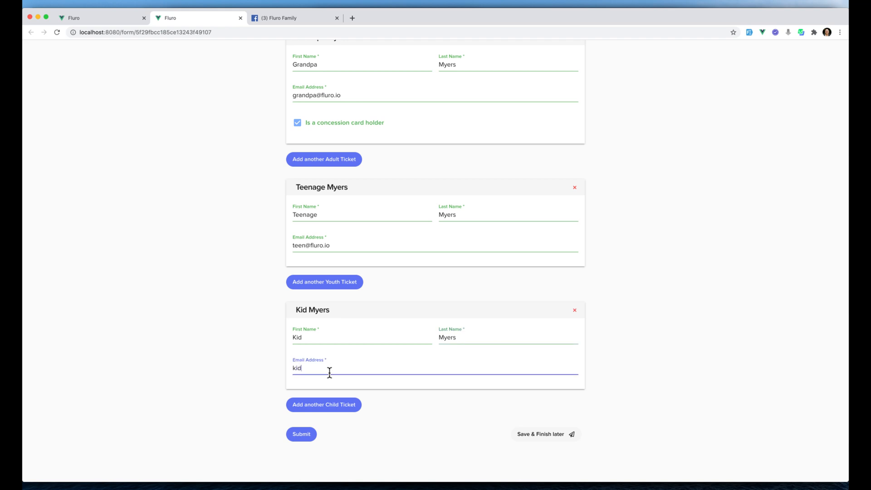
text(@fluro.io)
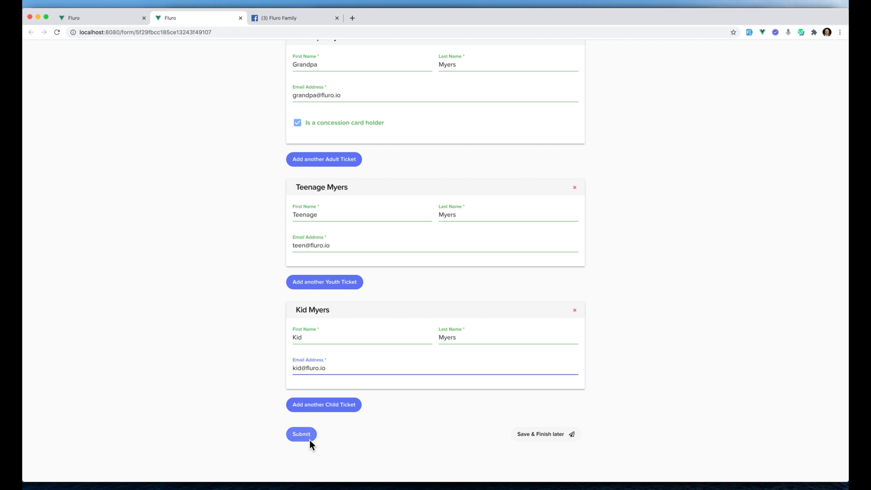
click(302, 434)
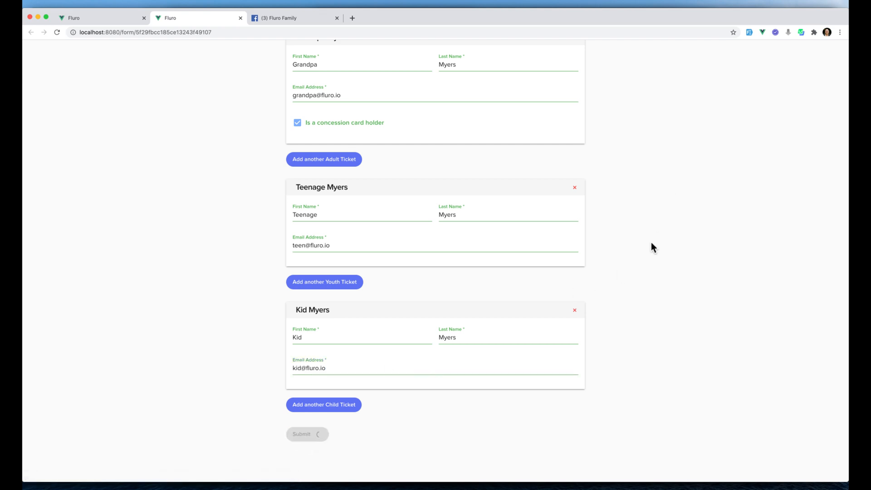
click(308, 434)
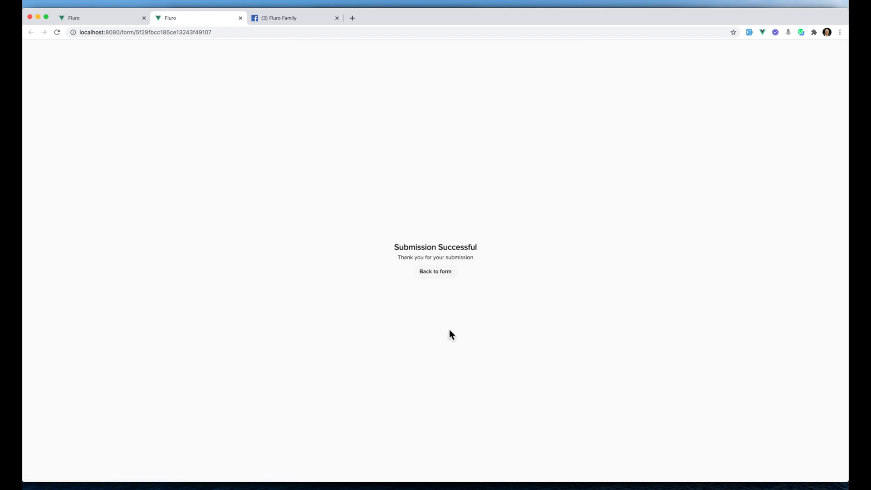
Step: Return to the Forms list and view the Glow Conference 2021 submissions
click(100, 18)
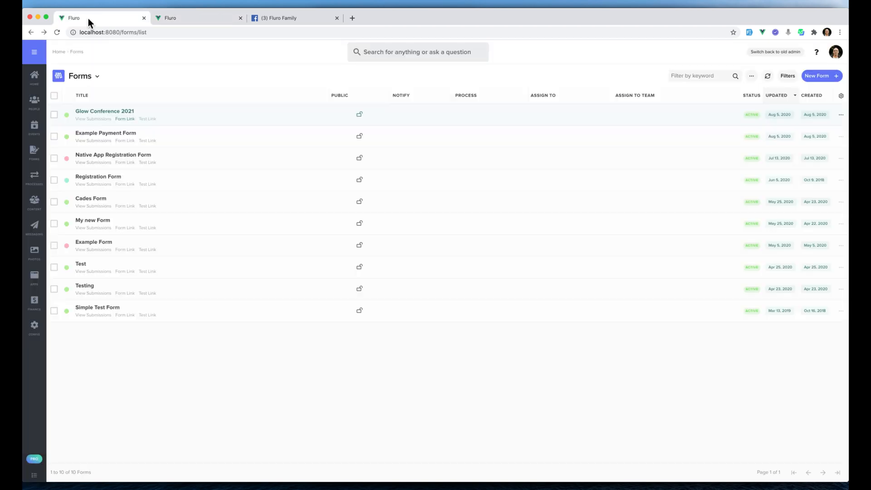
click(94, 118)
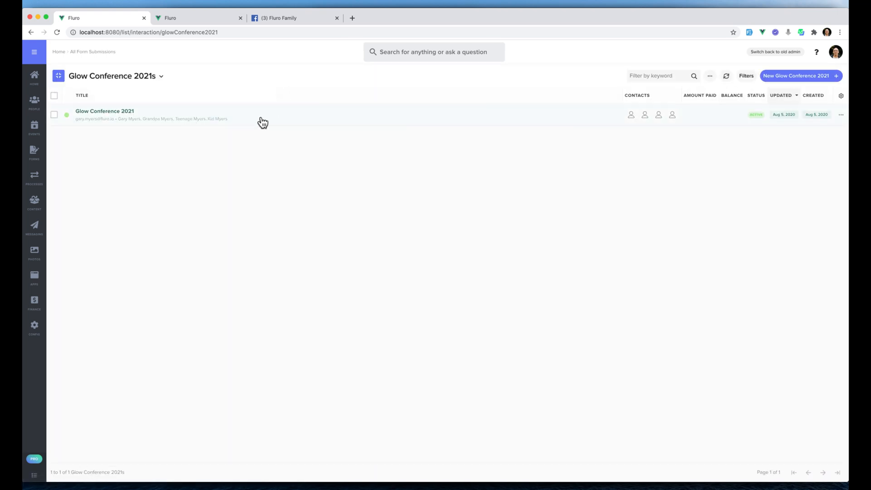
Step: Open the Myers family submission and scroll through its Submitted Data and linked tickets
click(104, 111)
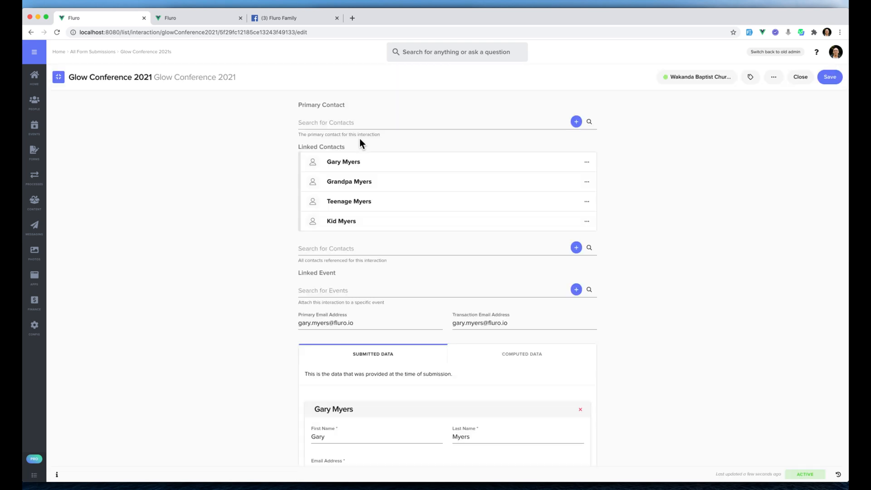
mouse_move(379, 202)
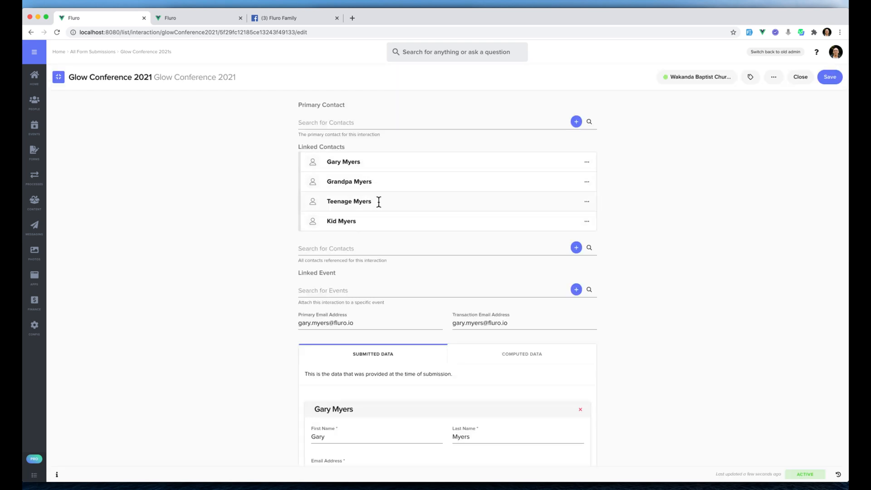
scroll(down, 3)
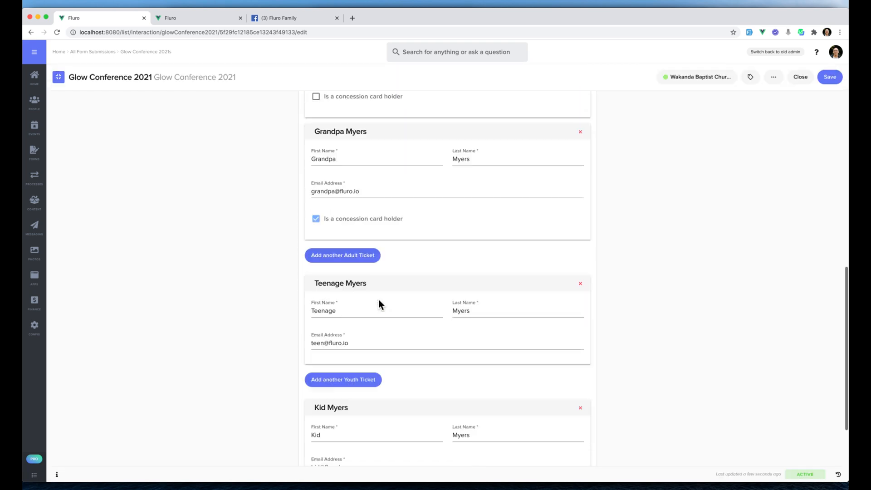
scroll(down, 3)
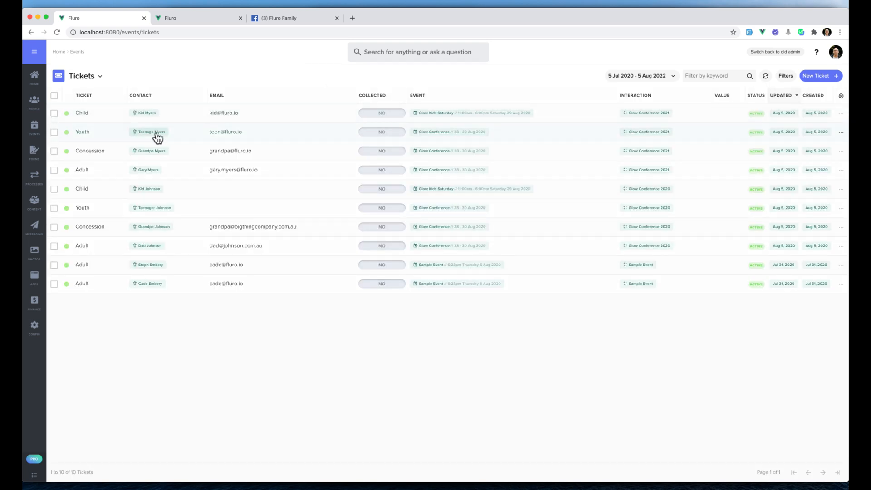
mouse_move(154, 176)
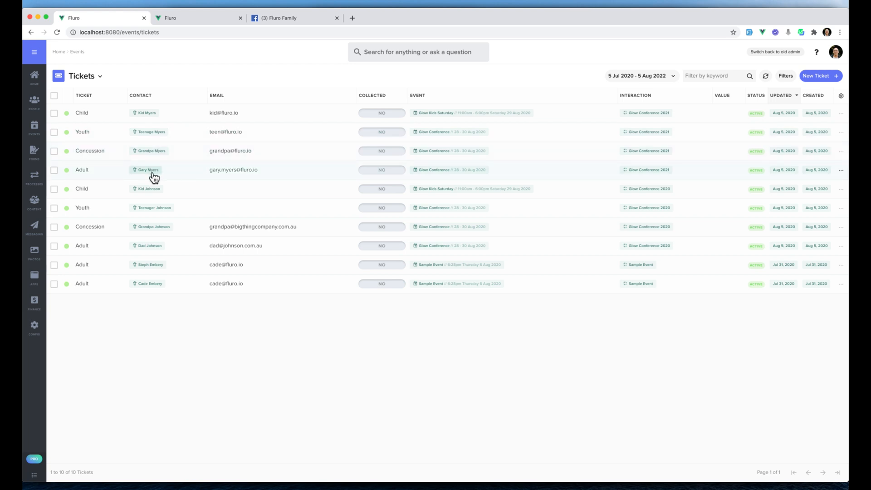
mouse_move(82, 177)
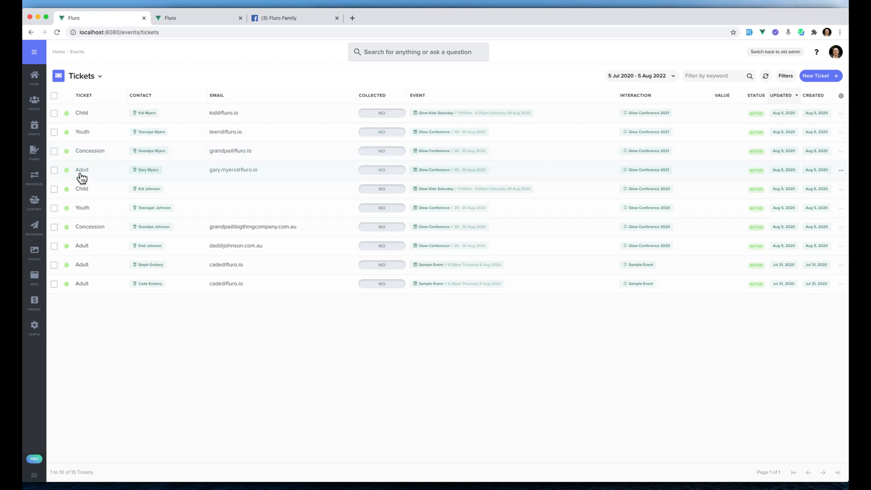
mouse_move(161, 154)
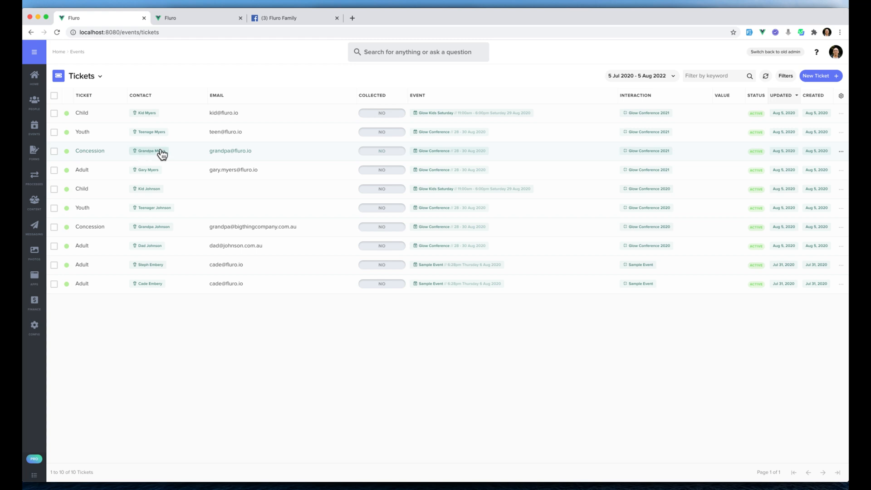
mouse_move(90, 143)
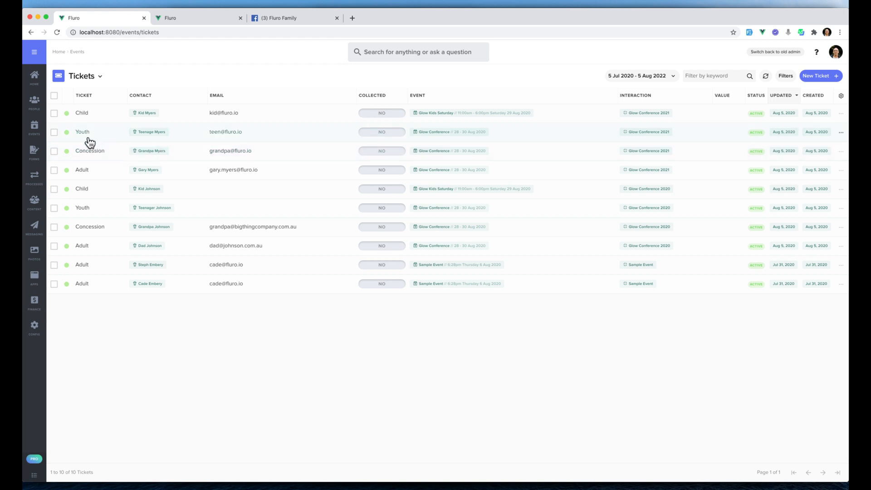
mouse_move(90, 133)
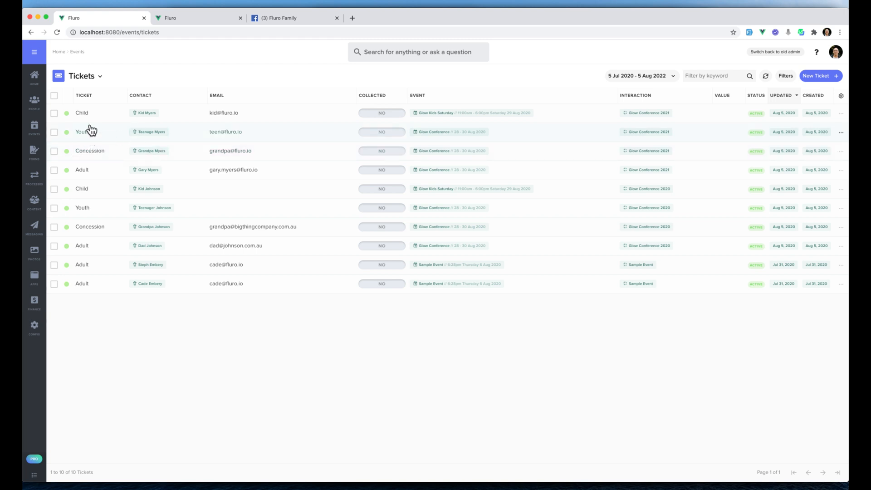
mouse_move(85, 118)
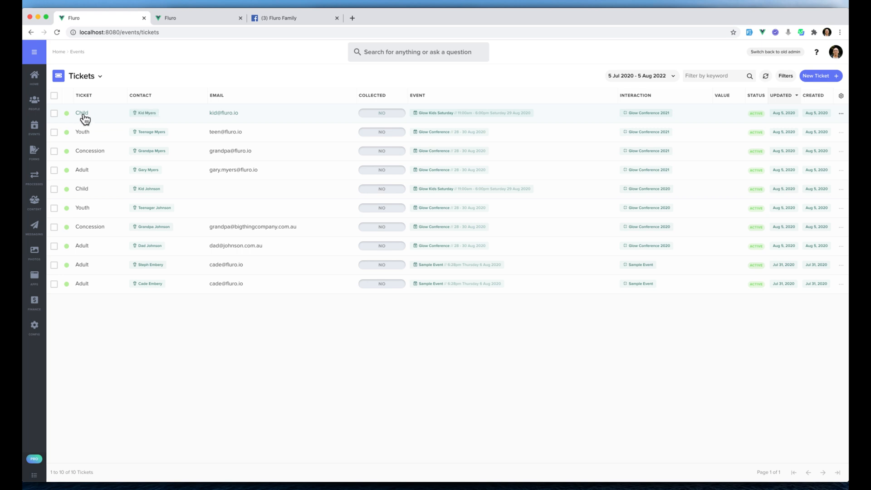
mouse_move(444, 127)
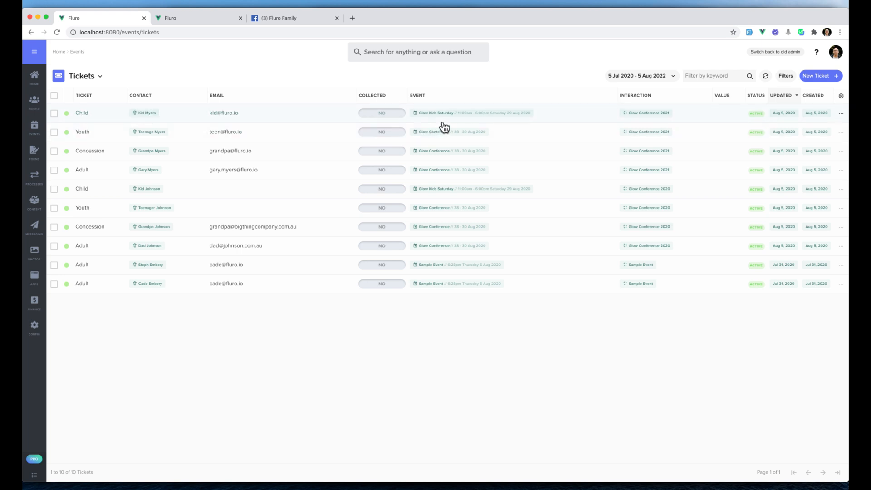
mouse_move(461, 119)
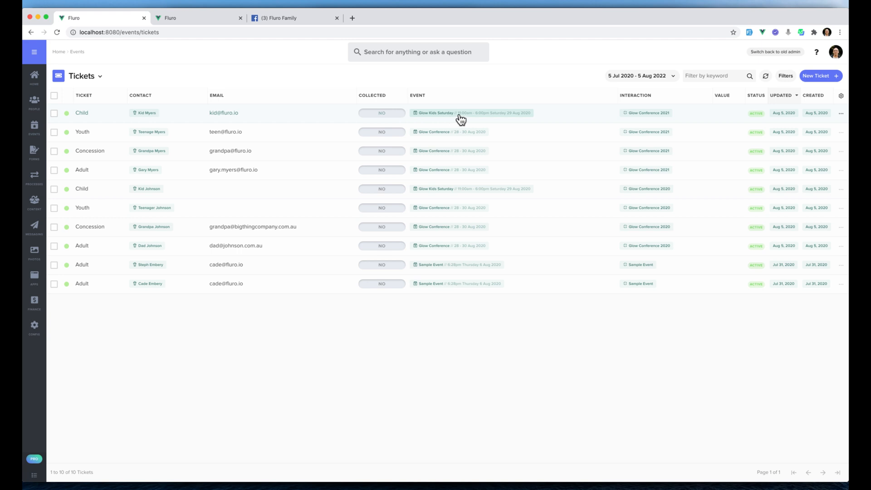
mouse_move(491, 121)
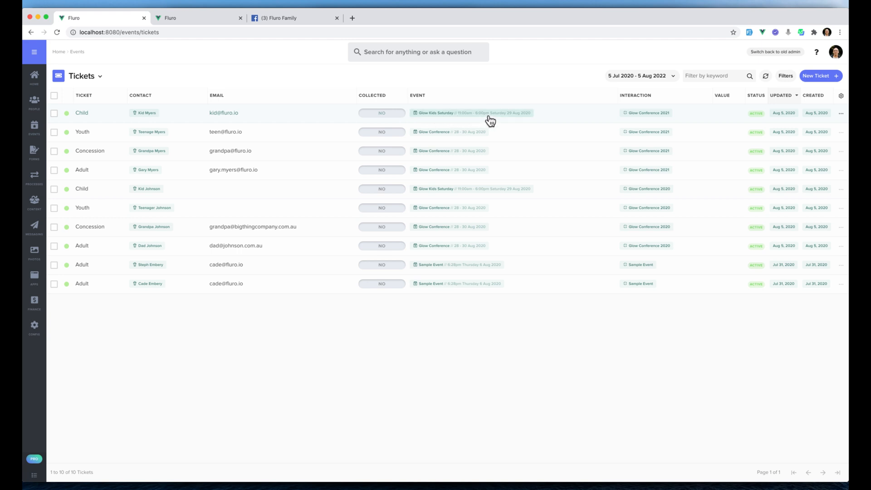
mouse_move(457, 130)
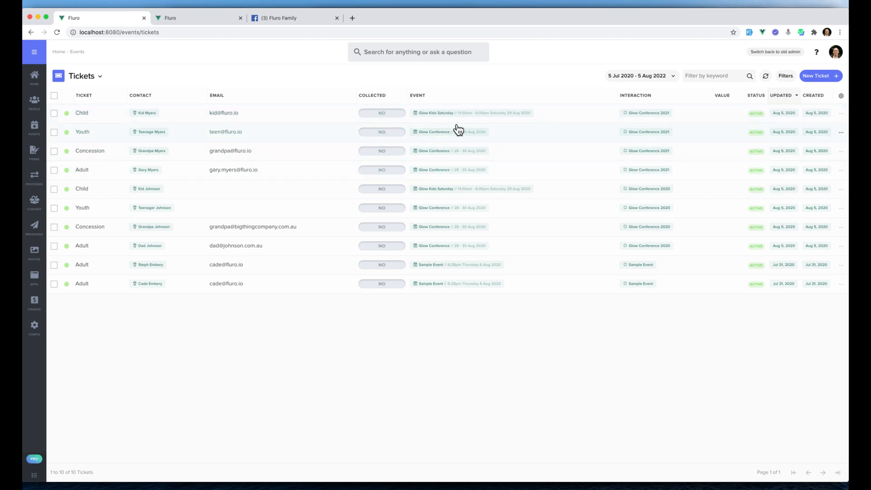
mouse_move(519, 413)
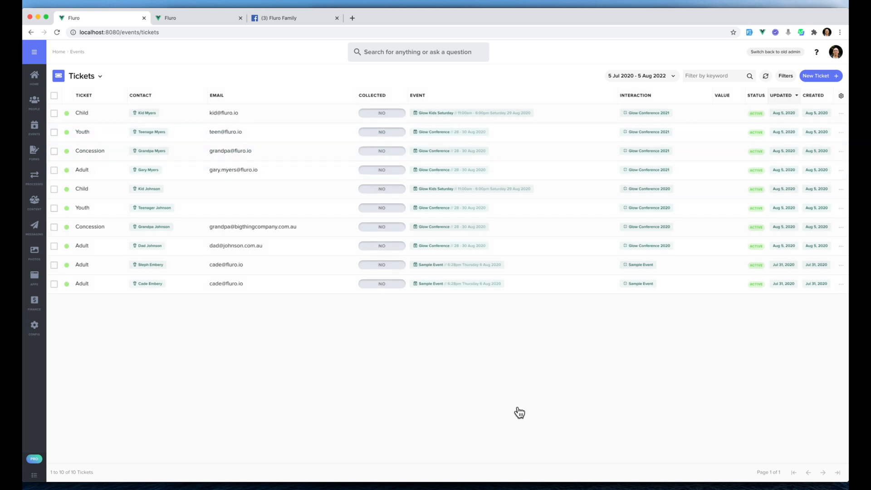
mouse_move(524, 343)
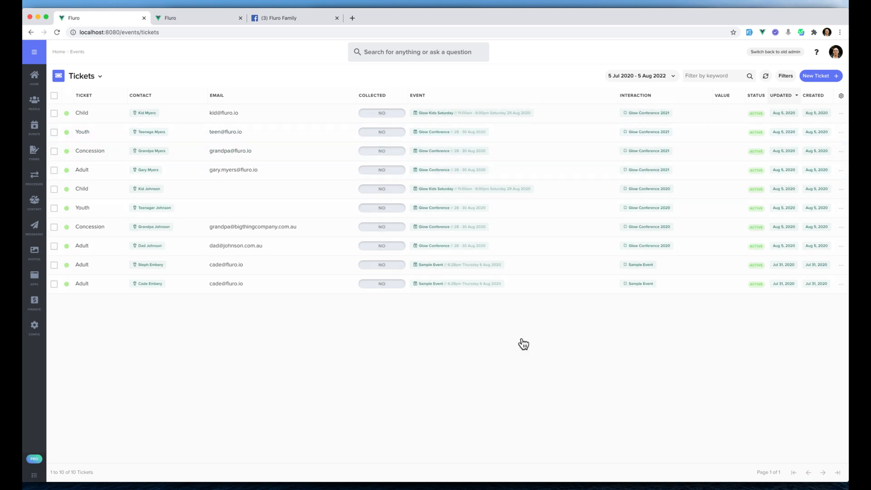